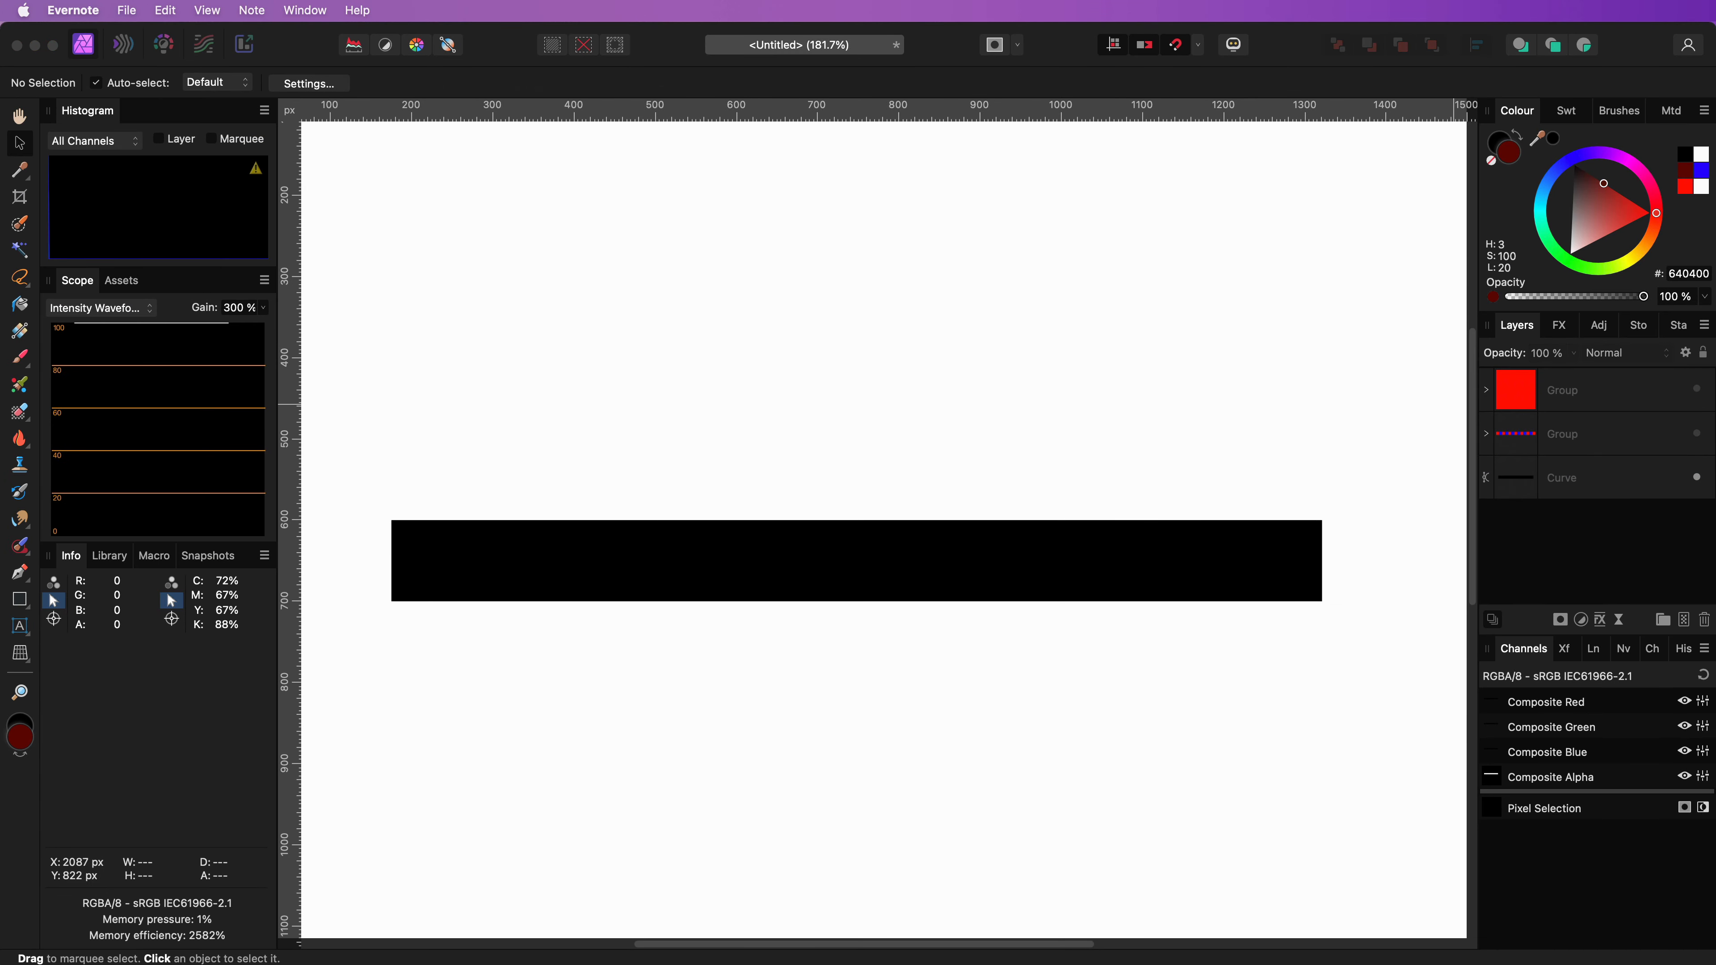
{"action": "mouse_move", "coordinate": [838, 489]}
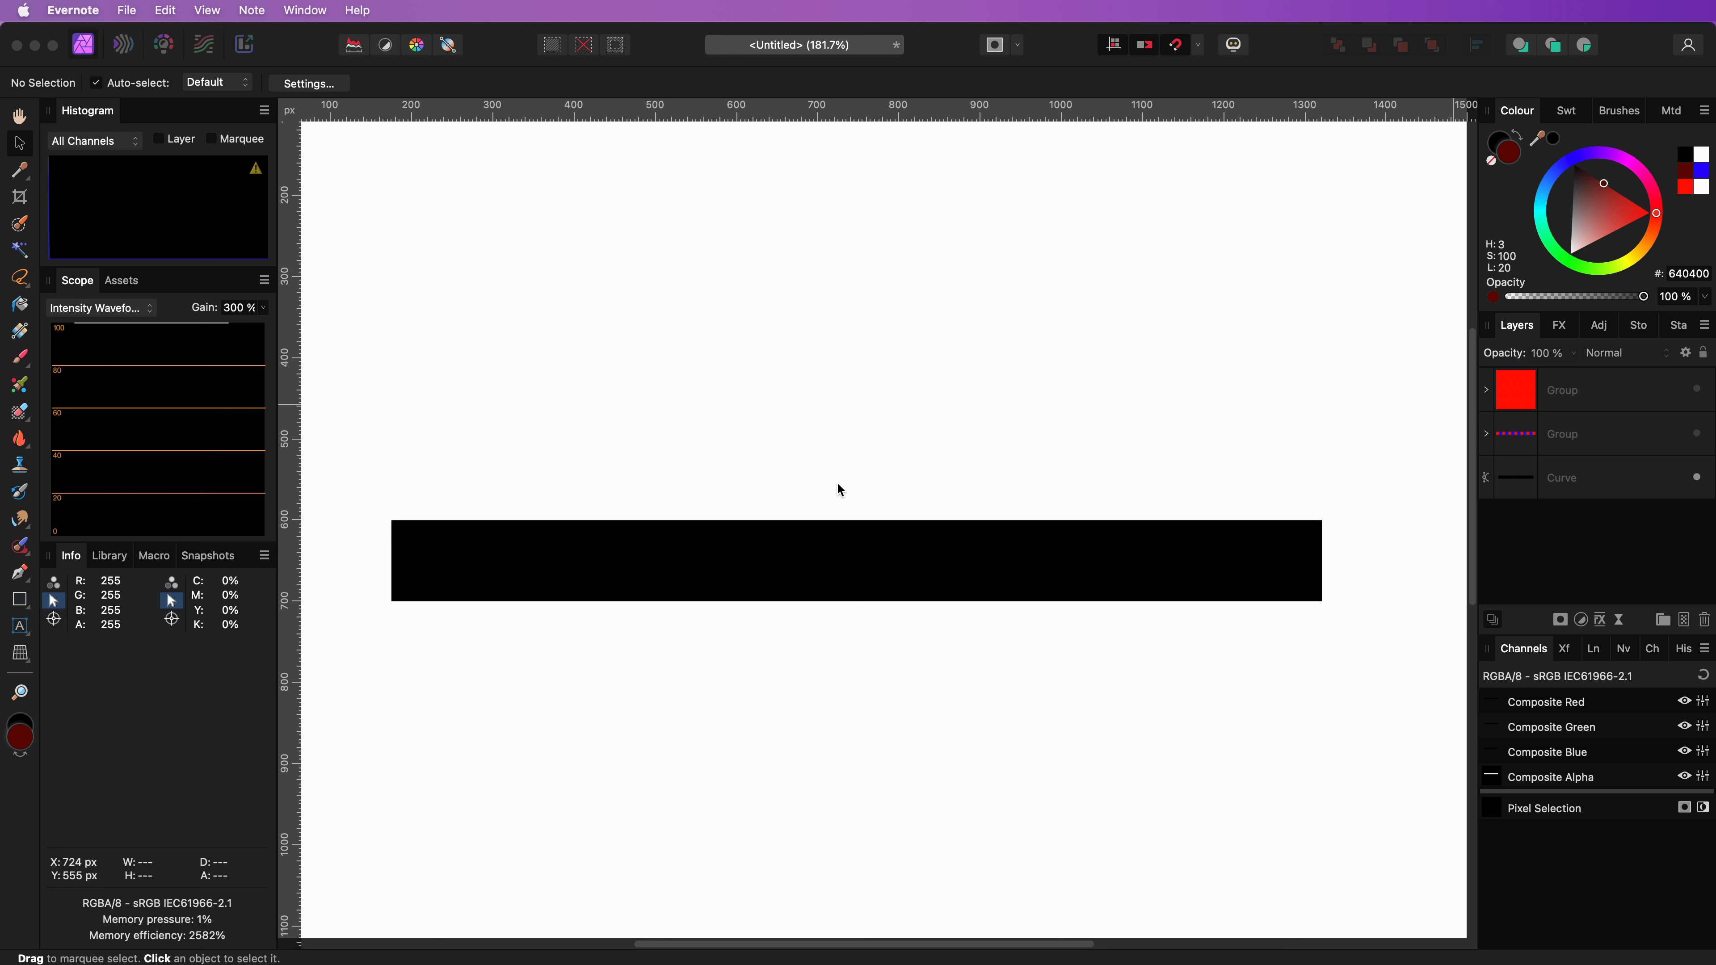
{"action": "mouse_move", "coordinate": [619, 536]}
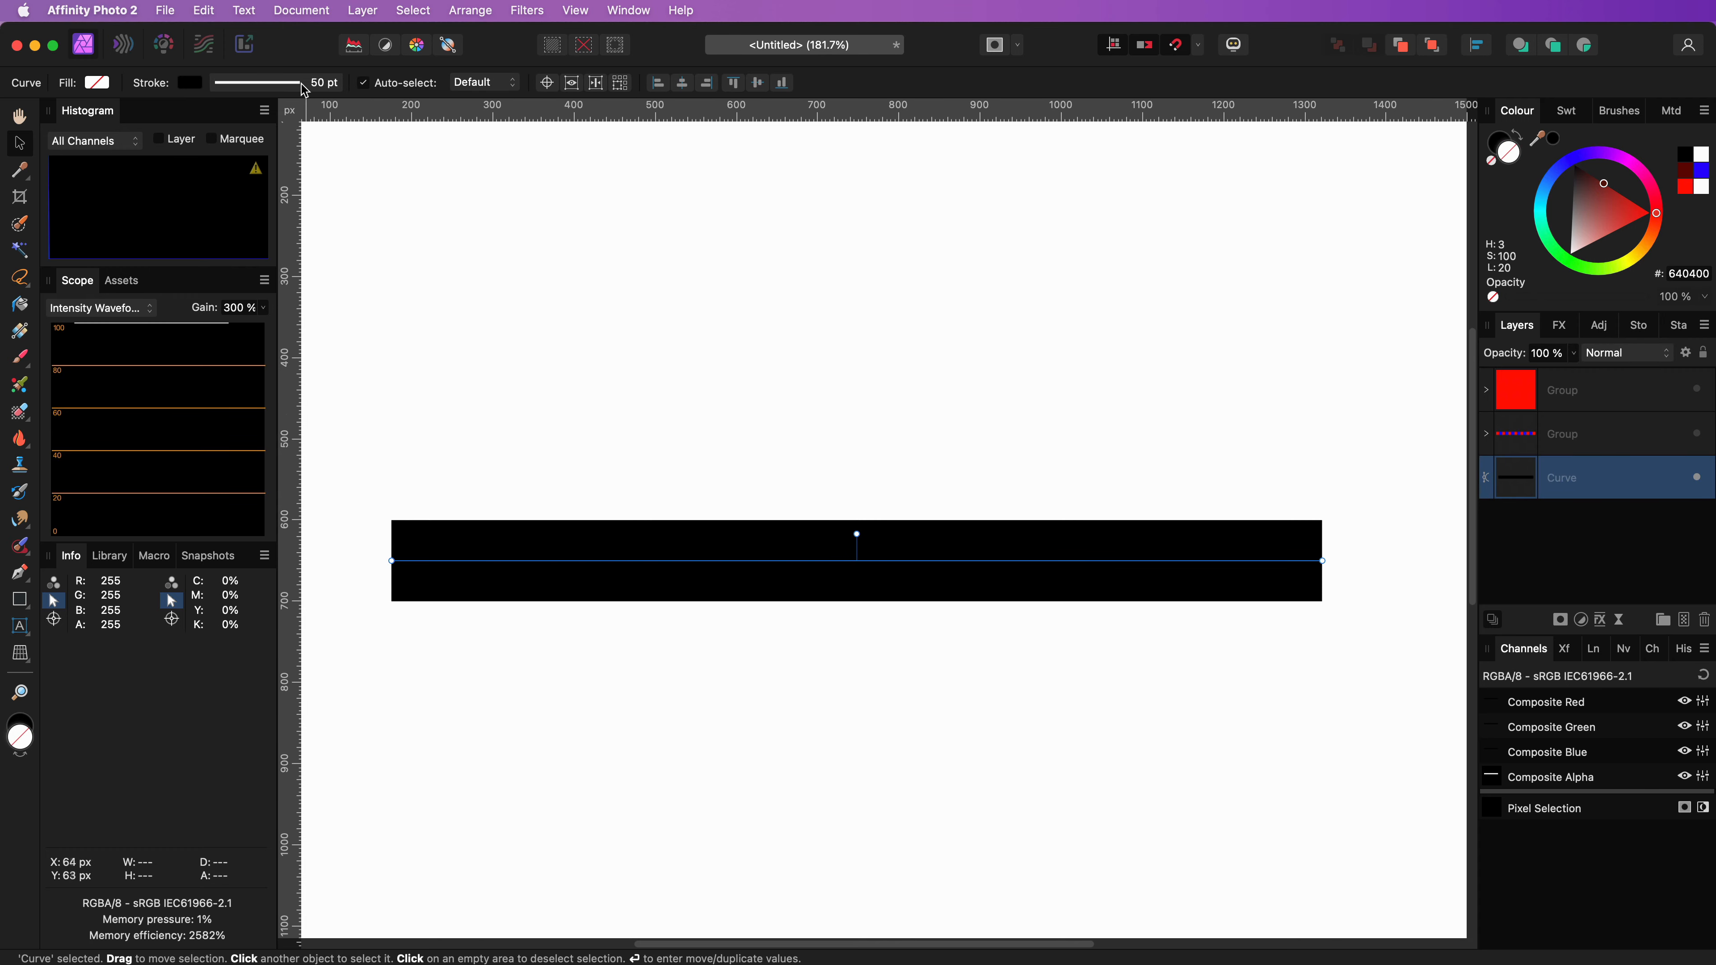
- Change the 50 pt curve's stroke to Dash Line Style, giving equal black dashes and gaps
{"action": "left_click", "coordinate": [235, 82]}
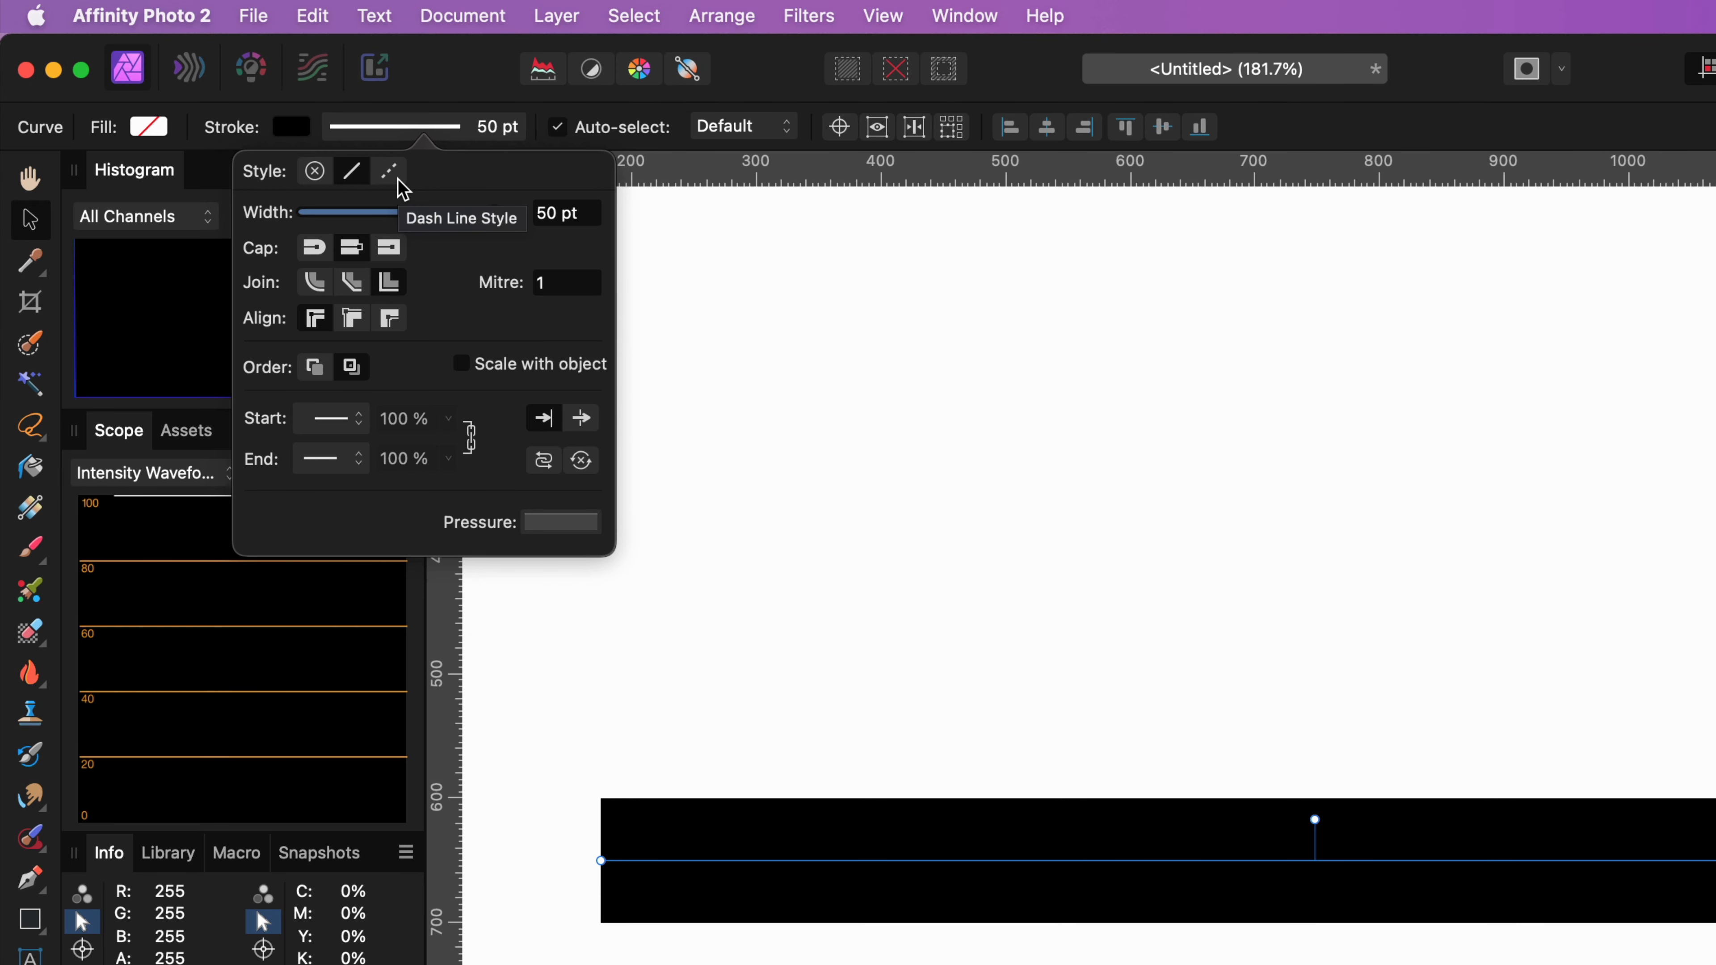
{"action": "left_click", "coordinate": [389, 170]}
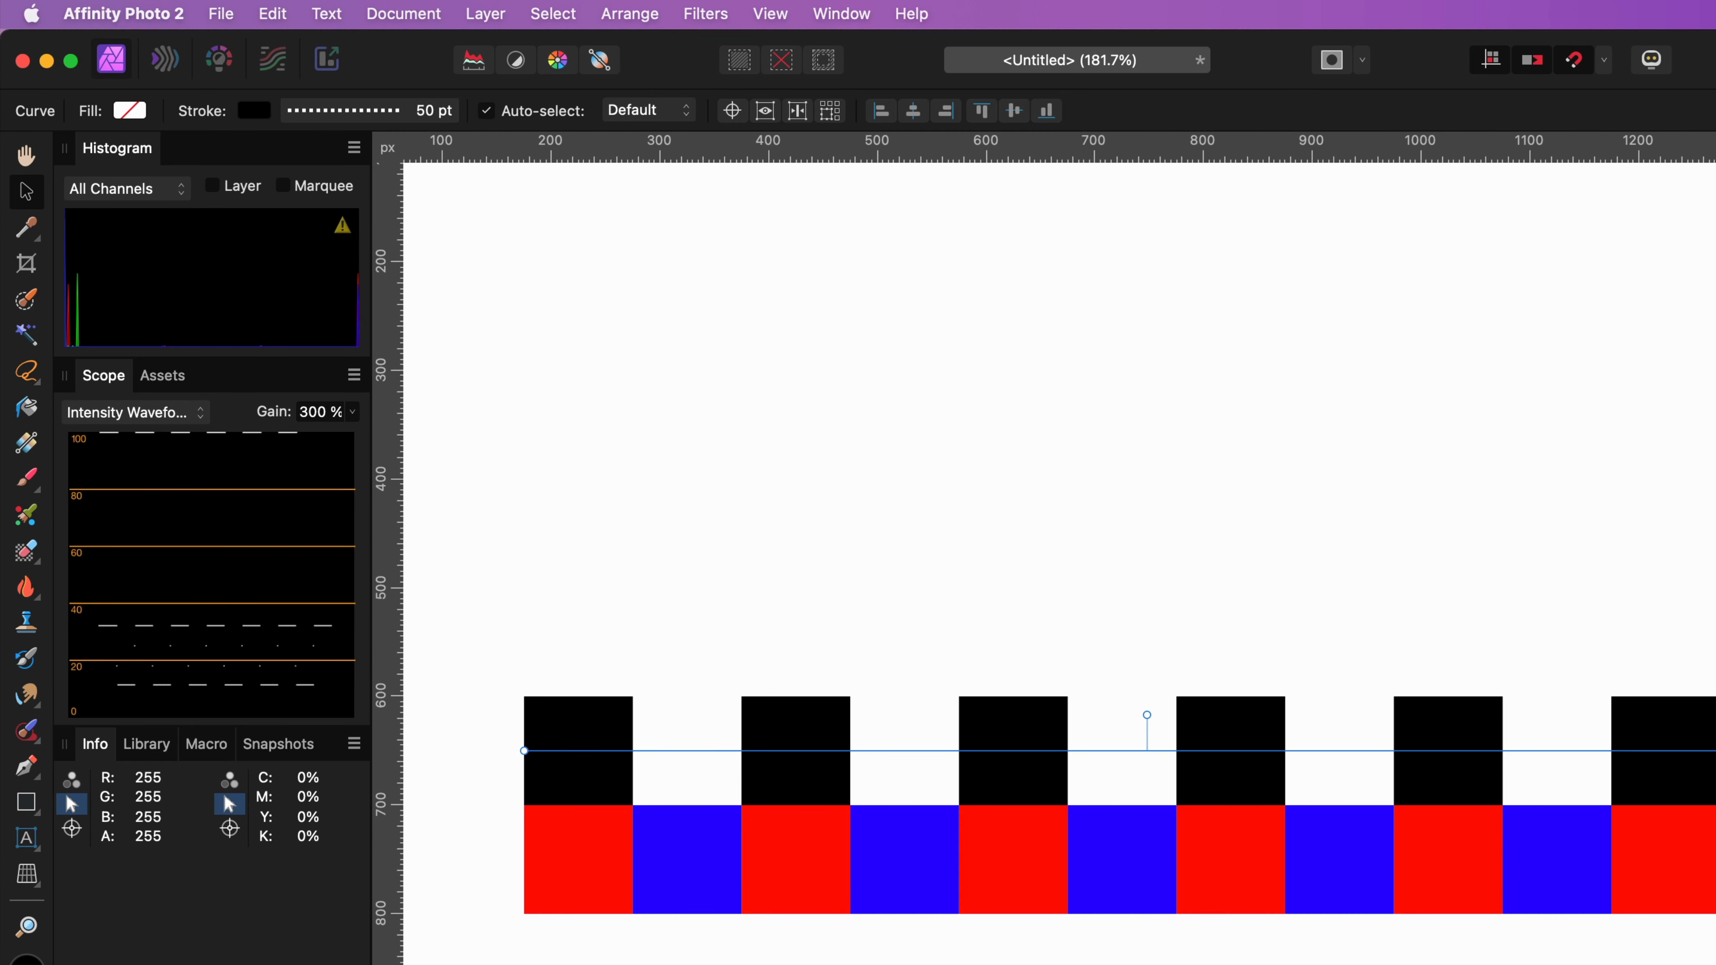
- Reopen the Stroke panel to show the curve's 1, 1 dash pattern
{"action": "left_click", "coordinate": [341, 109]}
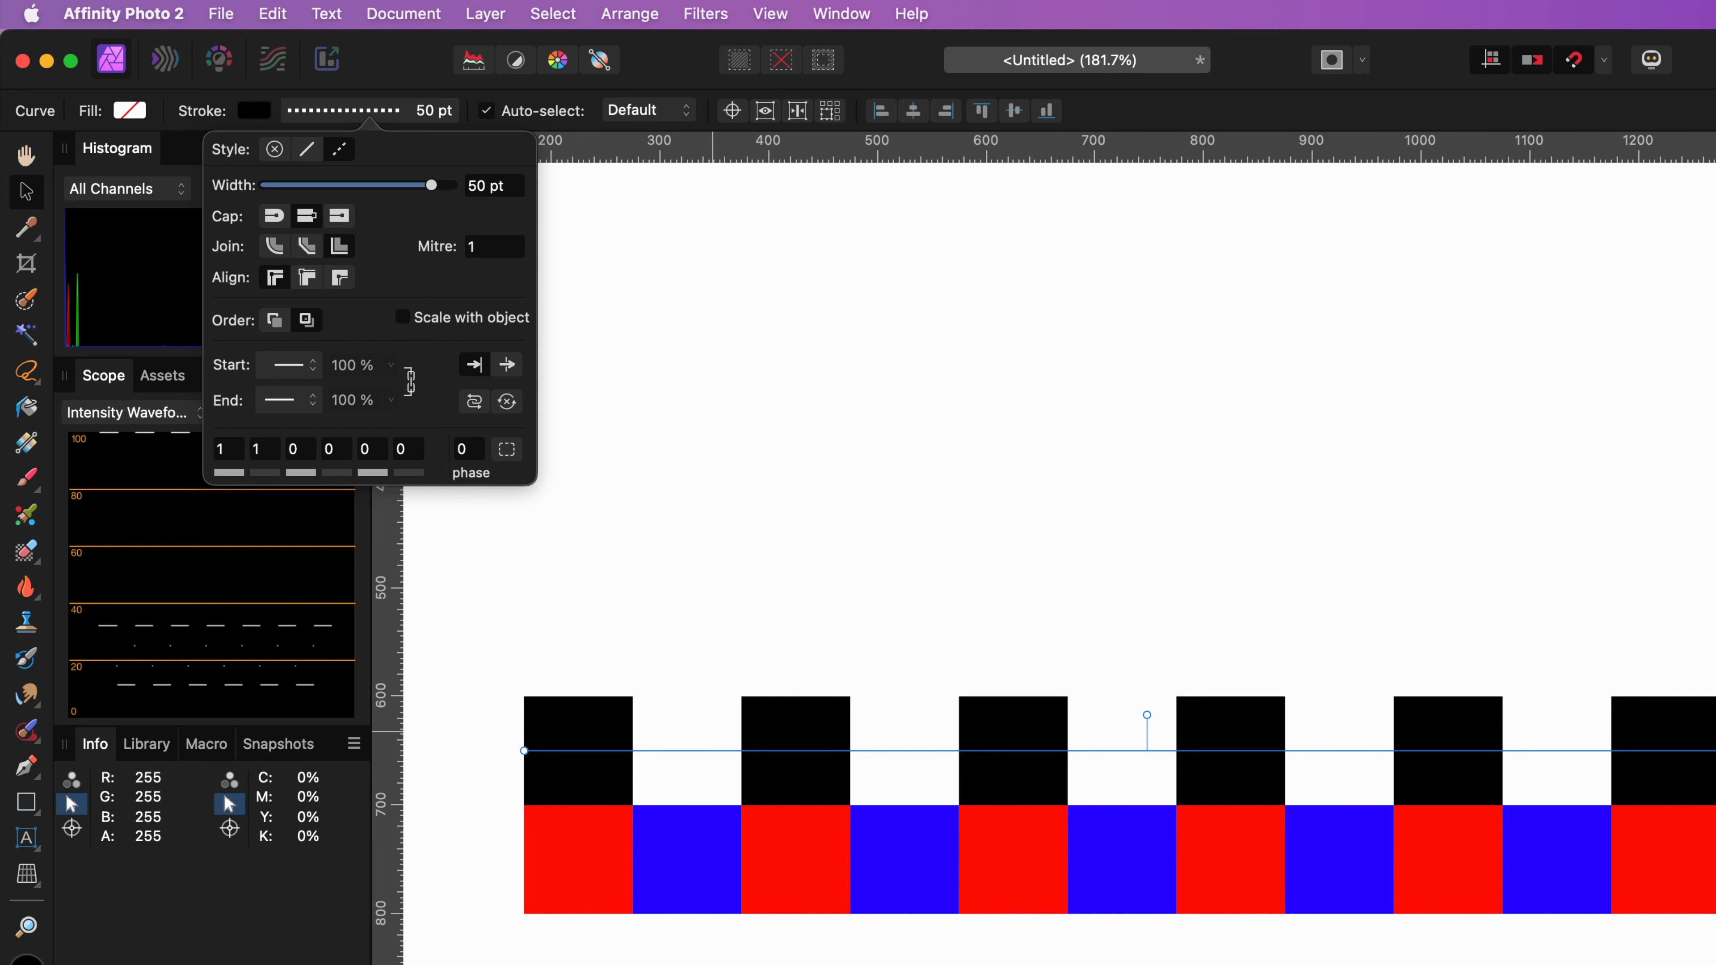
- Enter dash pattern values 2, 1, 1 to mix long and short dashes
{"action": "left_click", "coordinate": [902, 751]}
{"action": "type", "text": "2"}
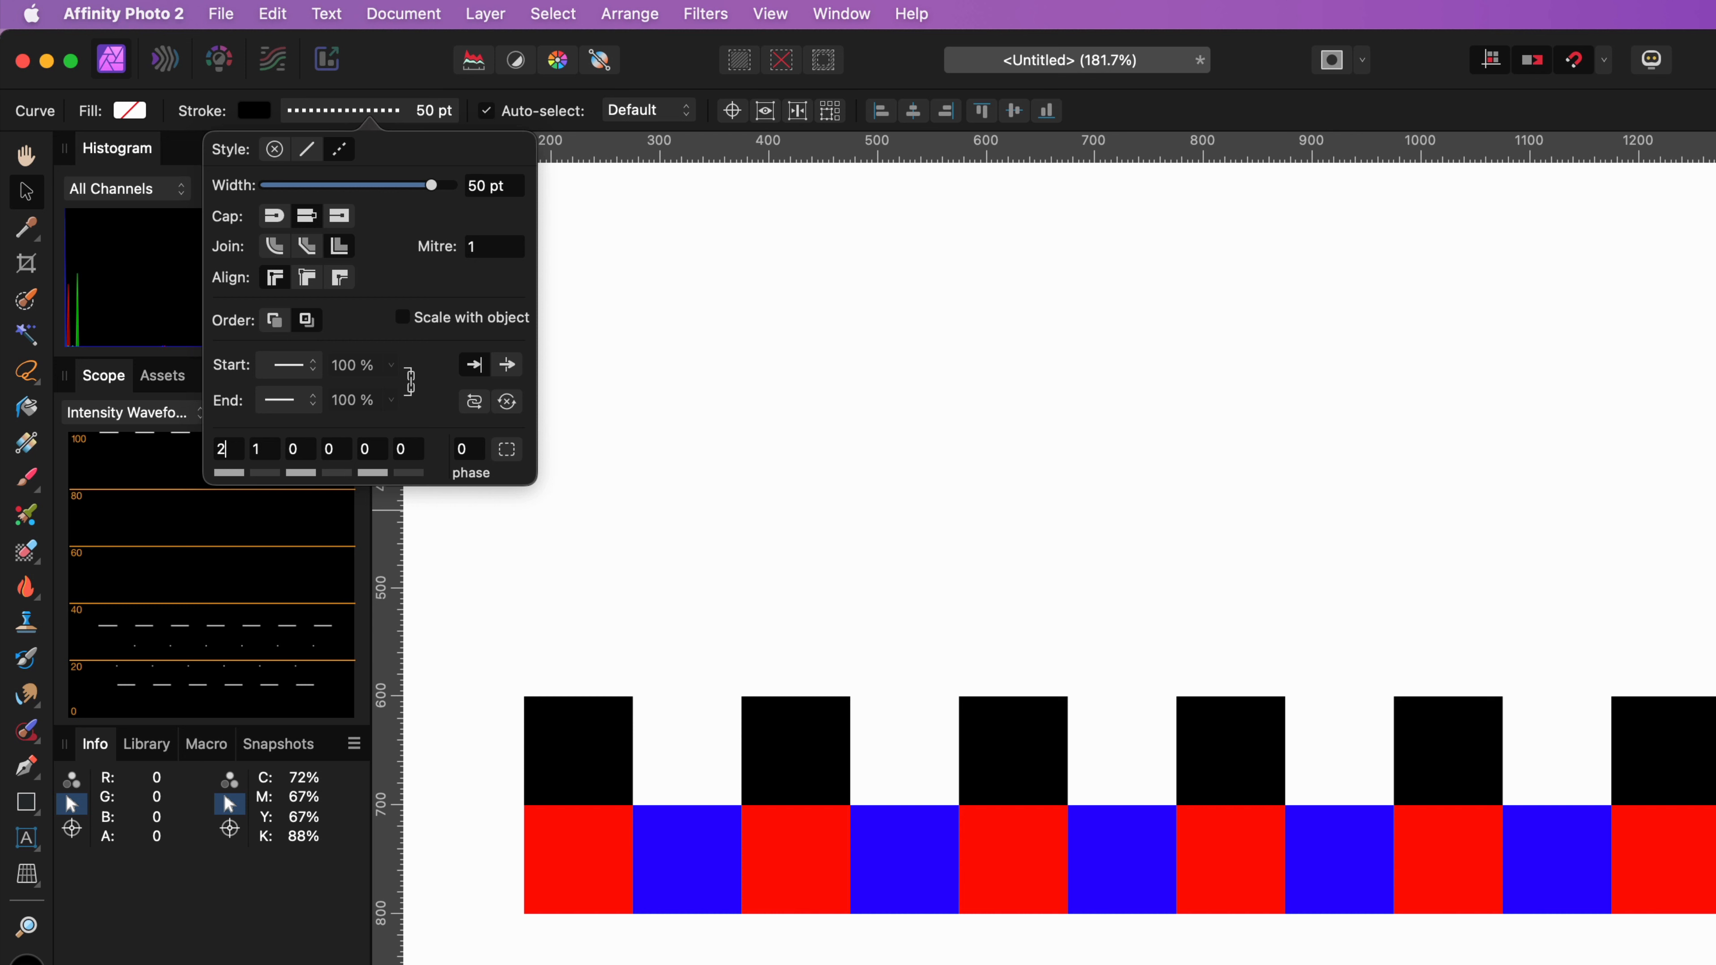
{"action": "left_click", "coordinate": [263, 448]}
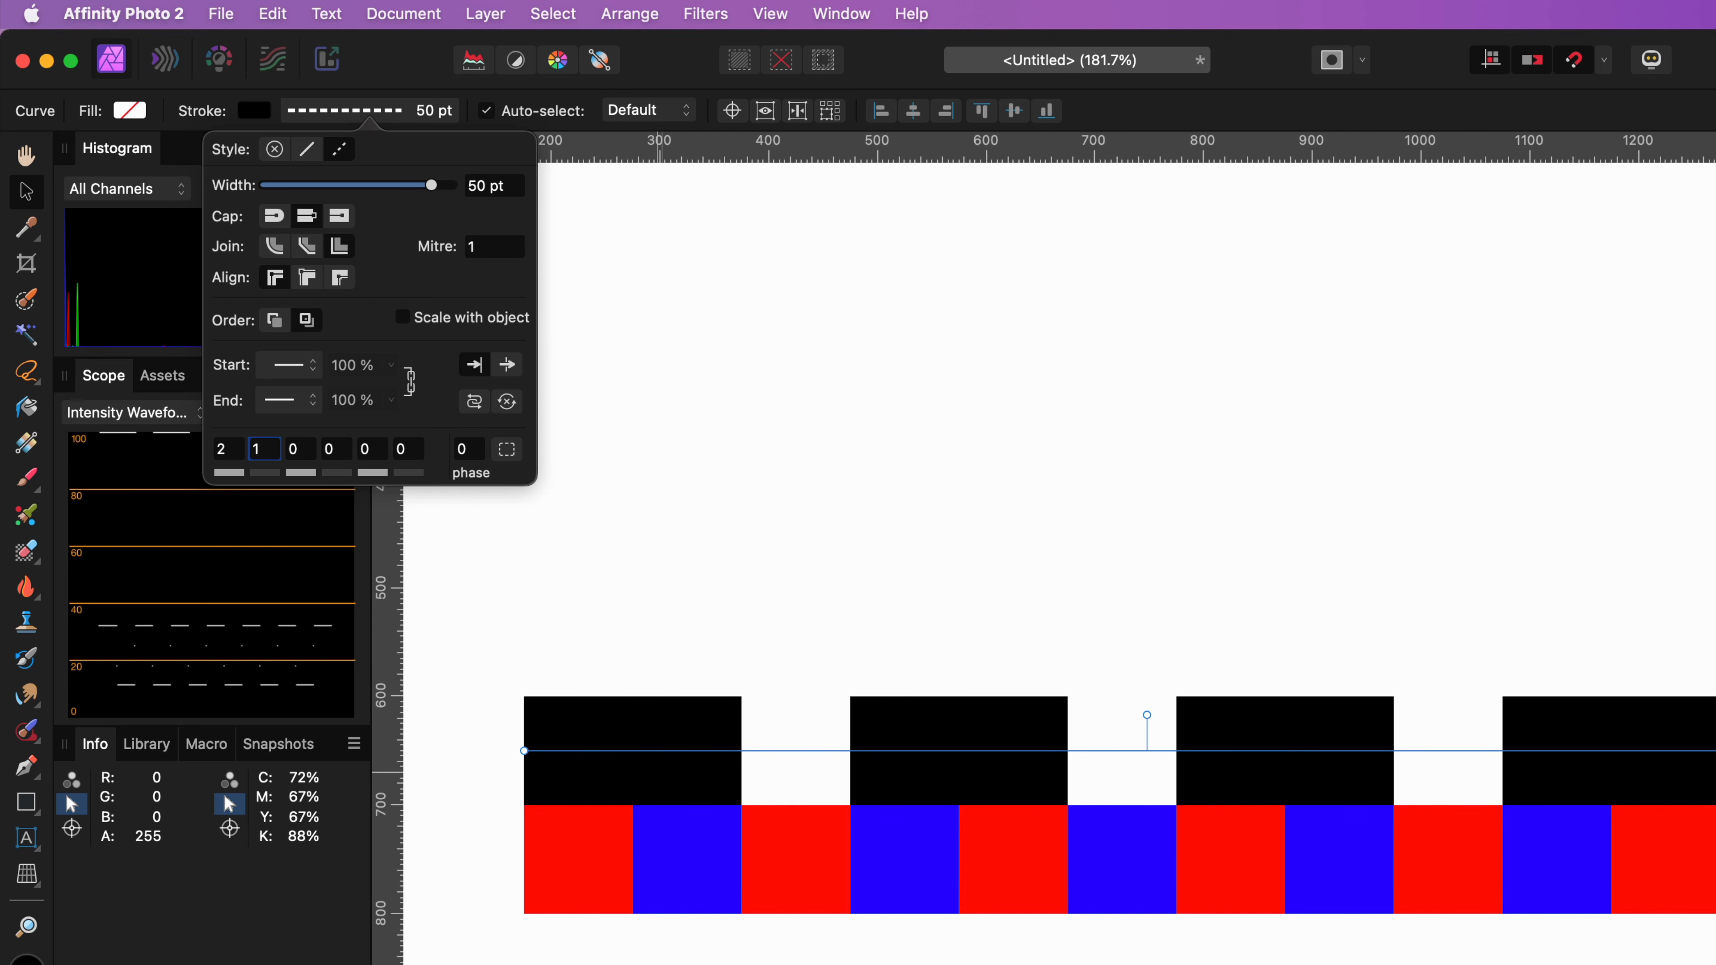
{"action": "left_click", "coordinate": [632, 752]}
{"action": "type", "text": "2"}
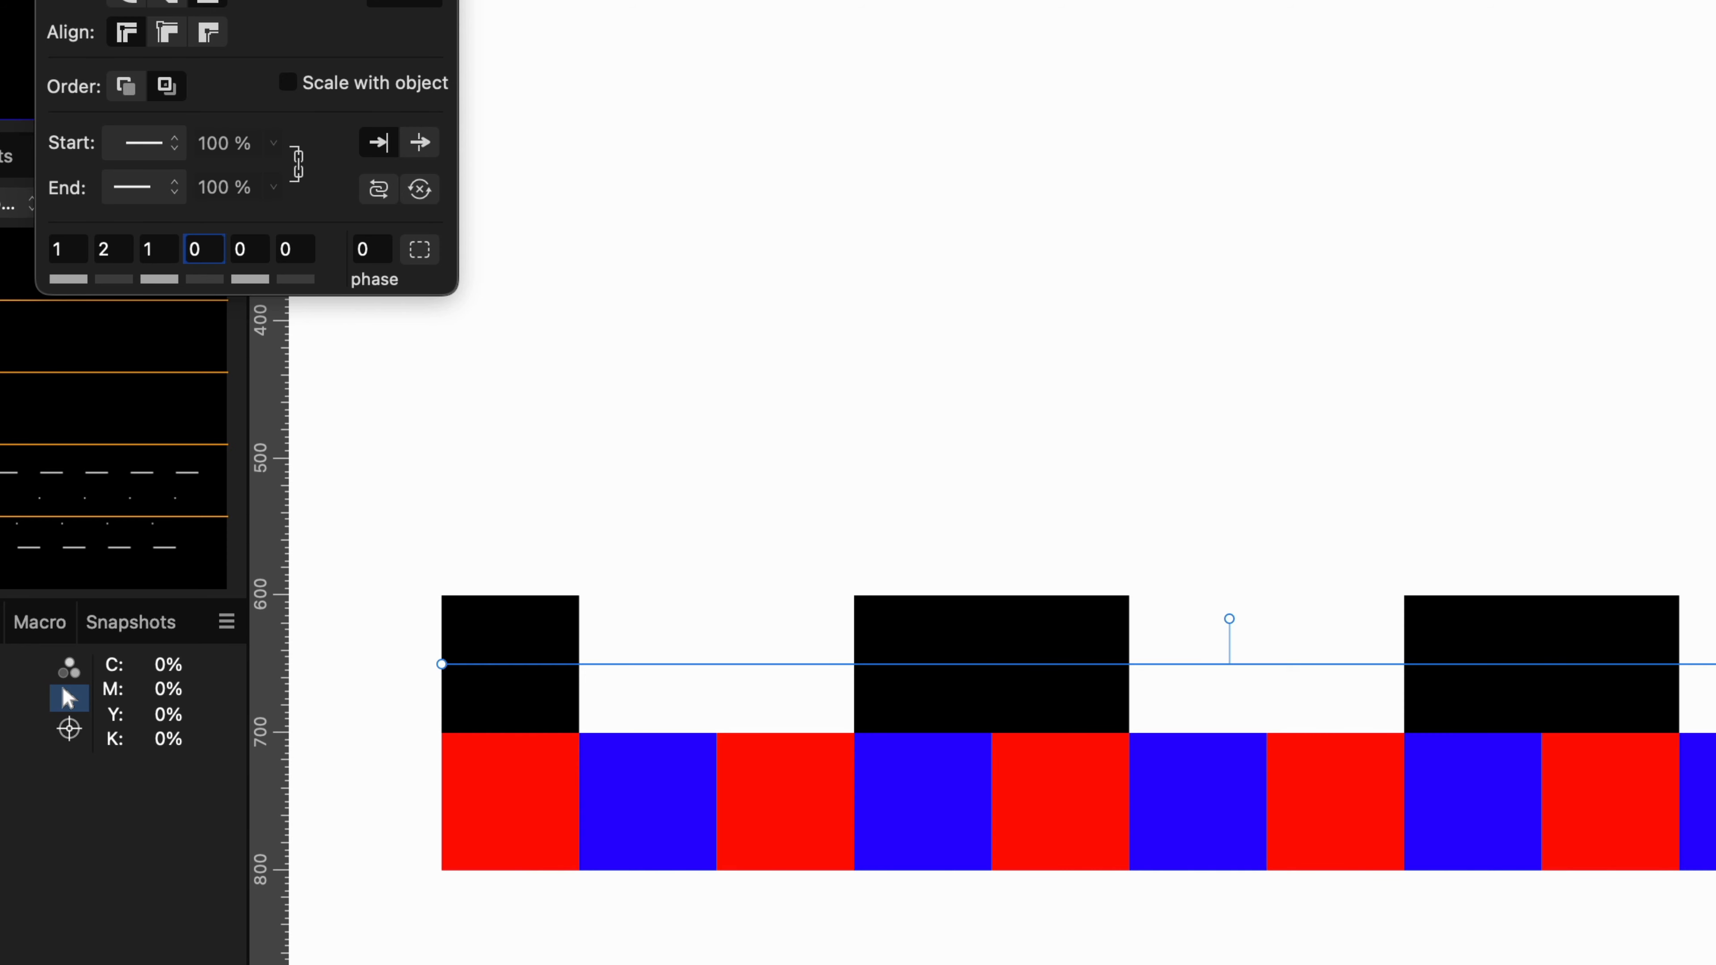
{"action": "left_click", "coordinate": [989, 664]}
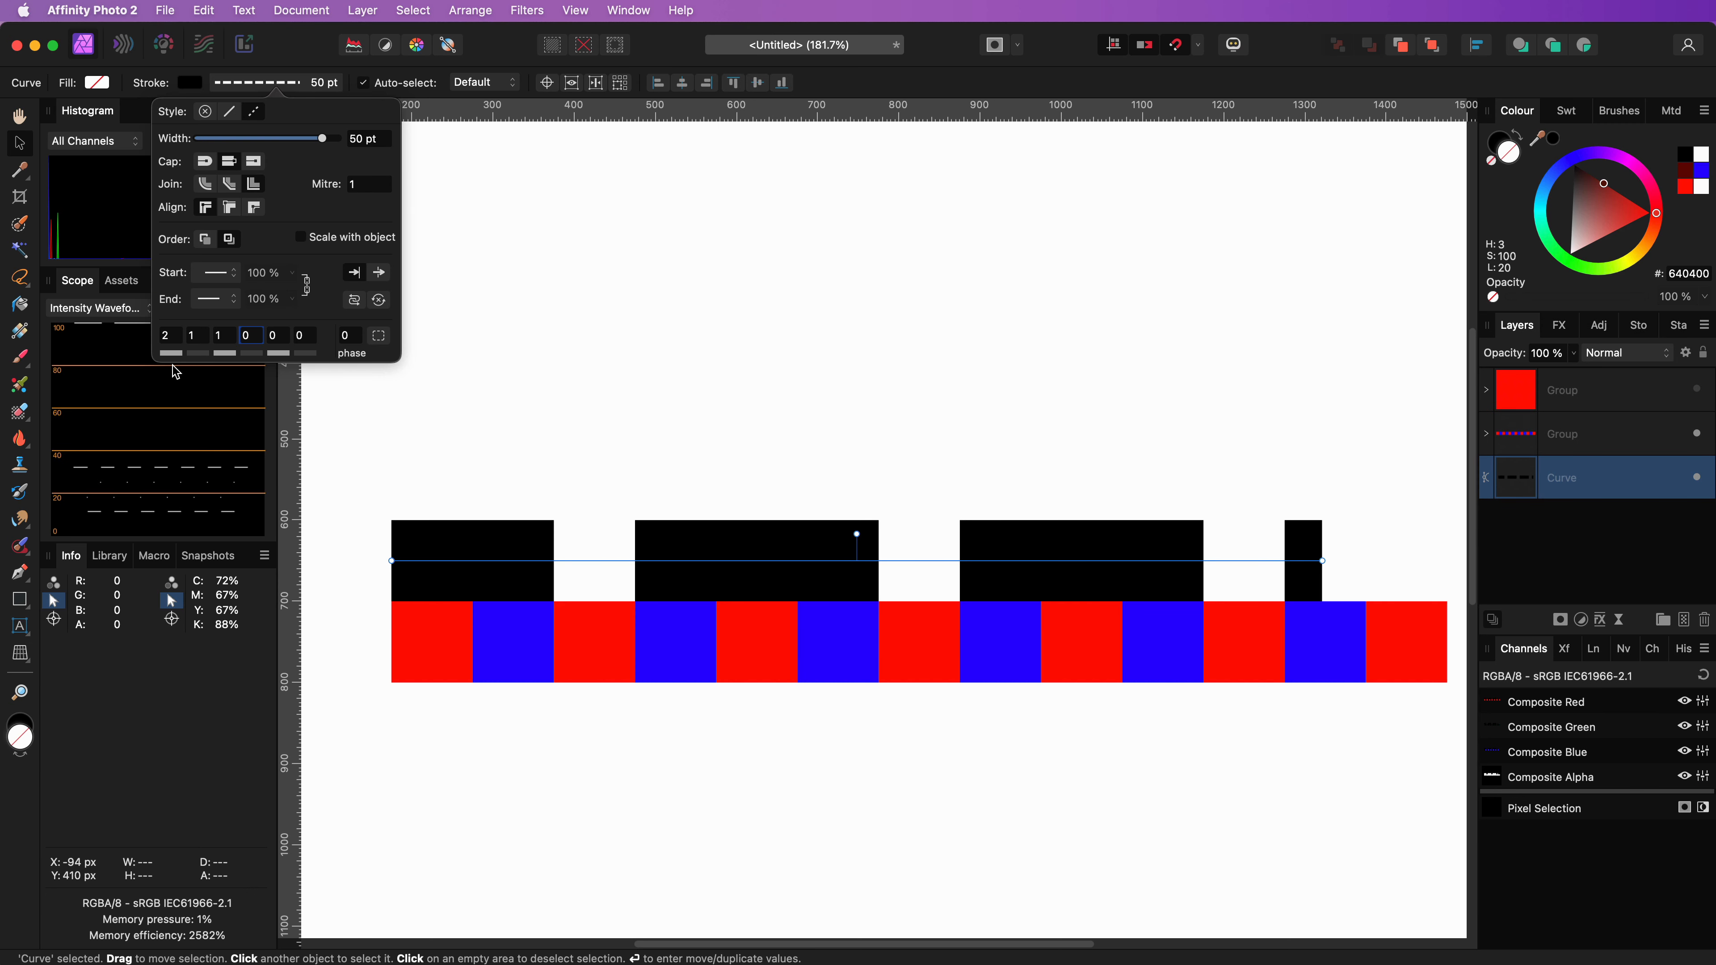
{"action": "mouse_move", "coordinate": [1398, 107]}
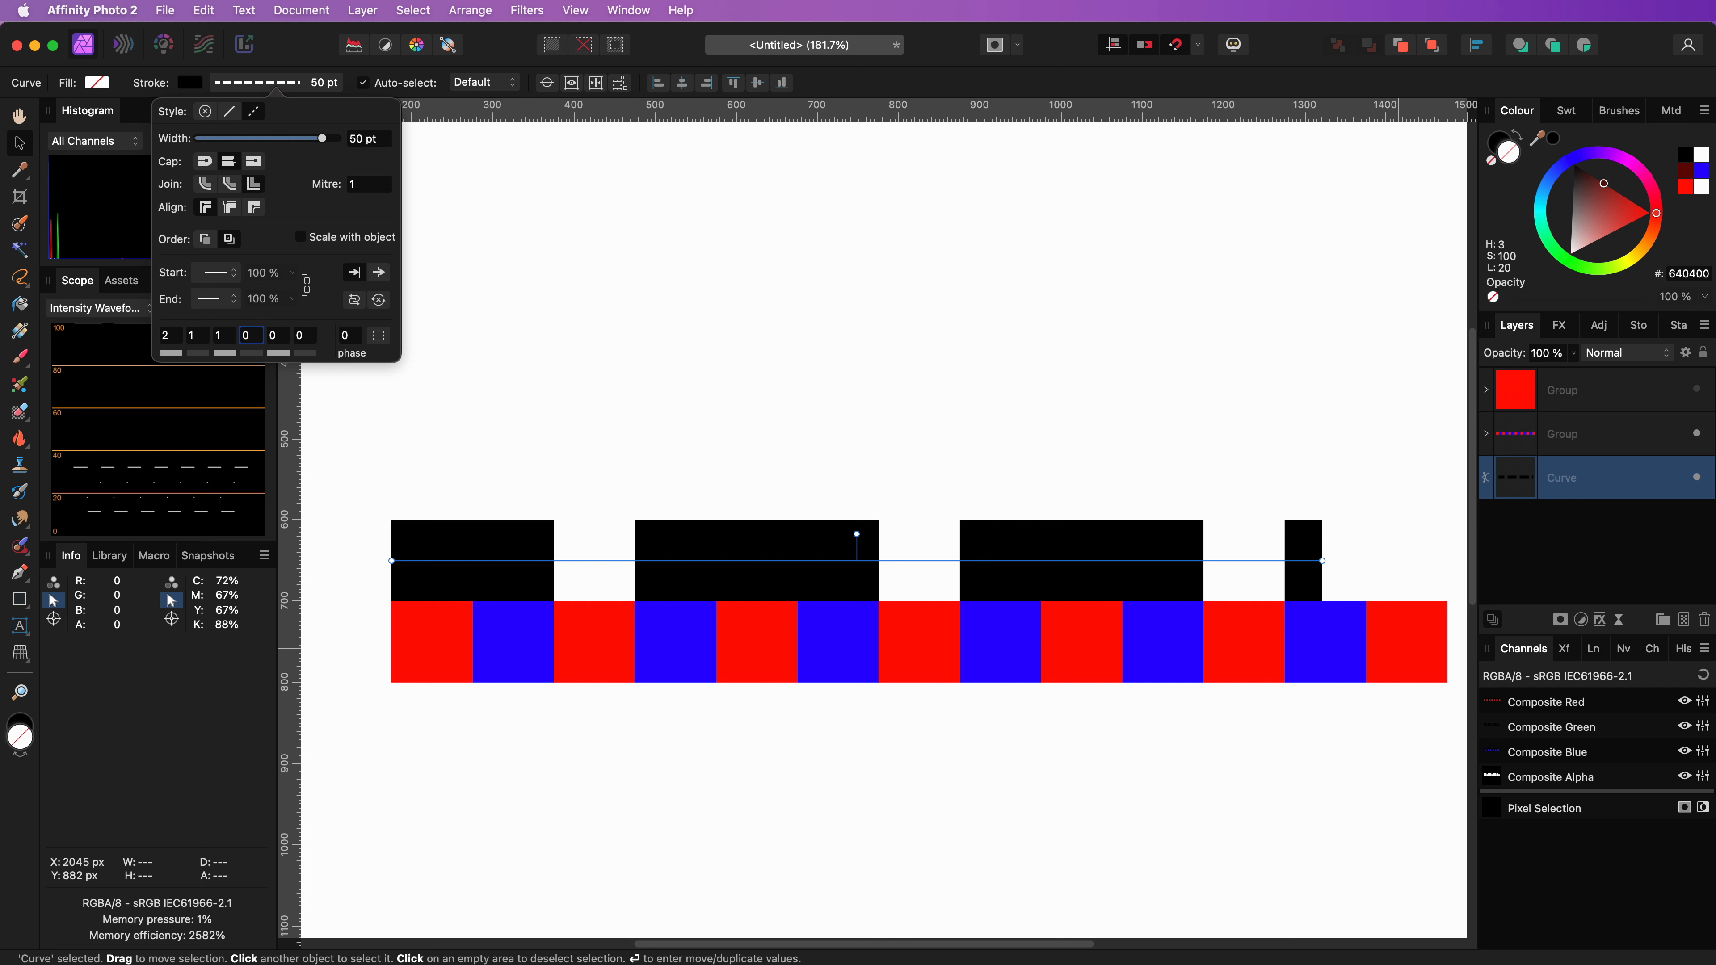
{"action": "mouse_move", "coordinate": [635, 595]}
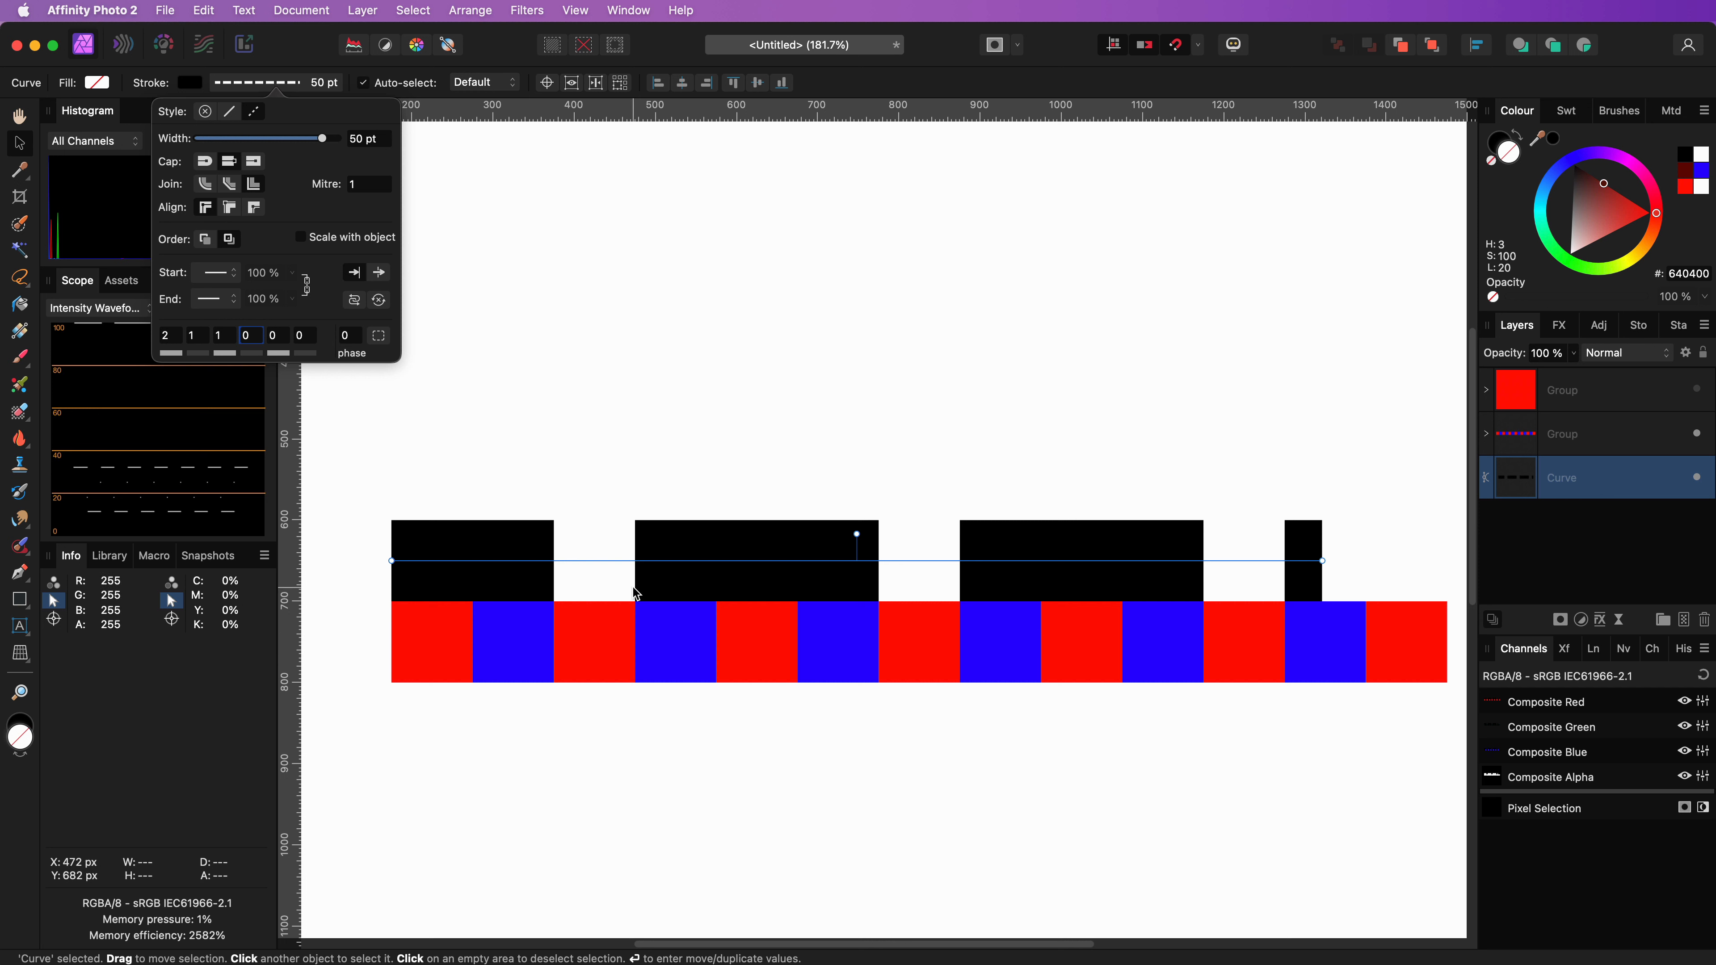
{"action": "mouse_move", "coordinate": [520, 535]}
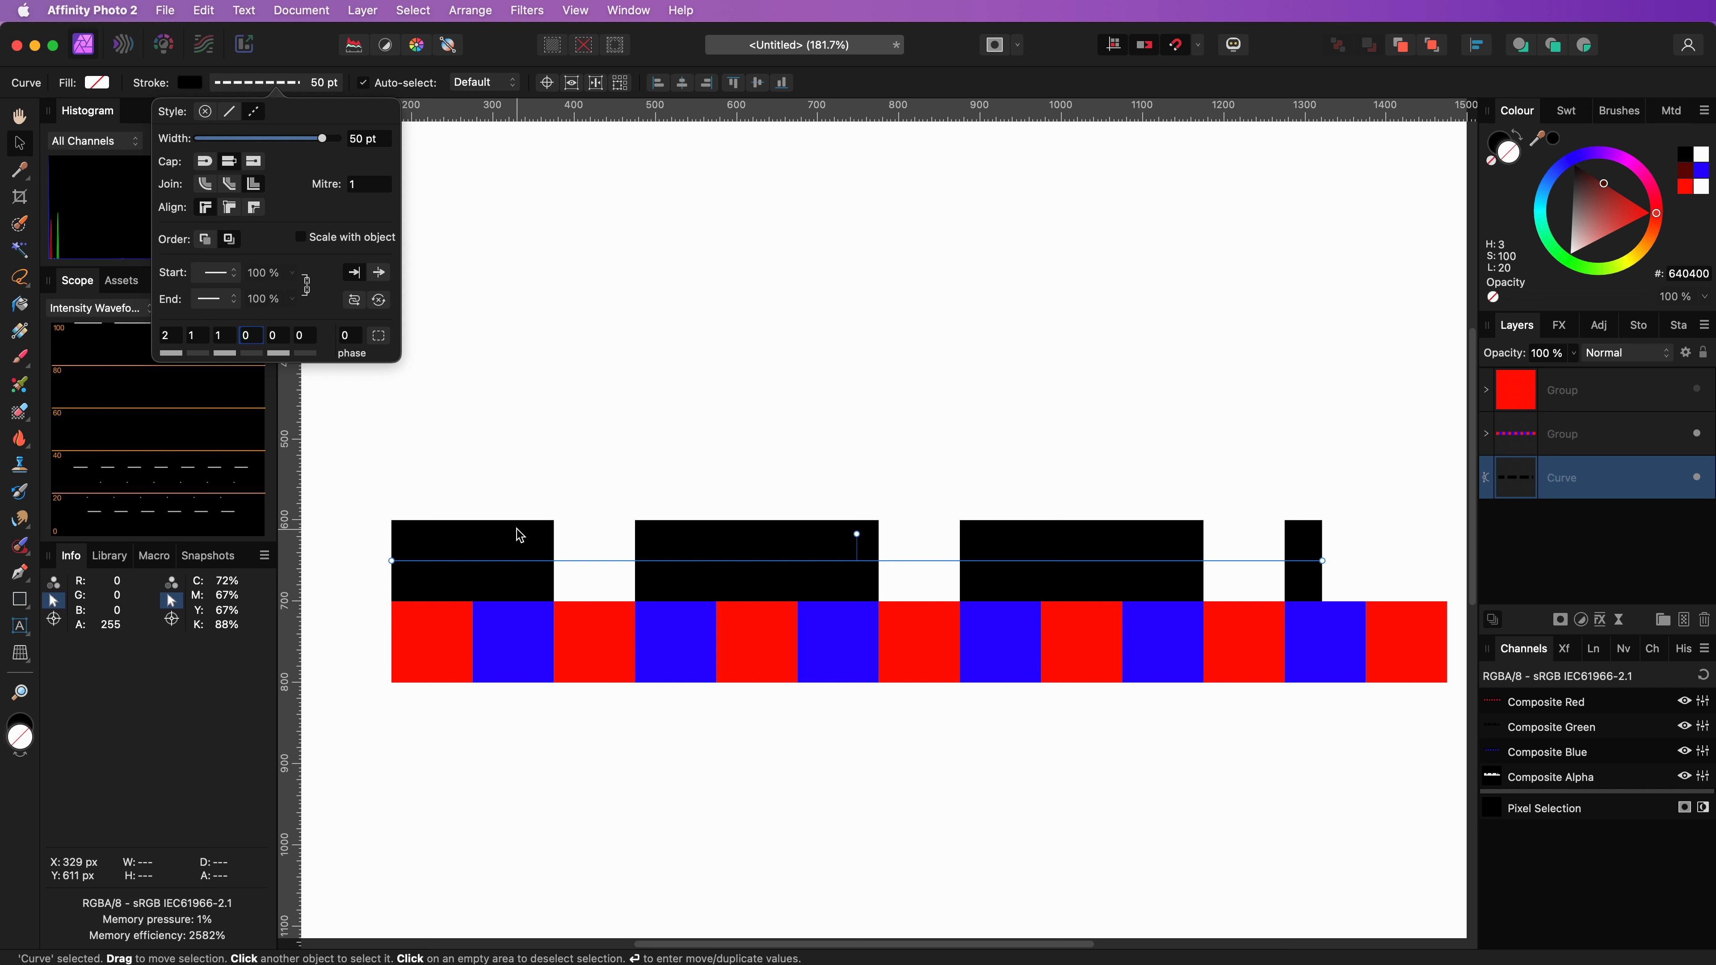
{"action": "mouse_move", "coordinate": [236, 177]}
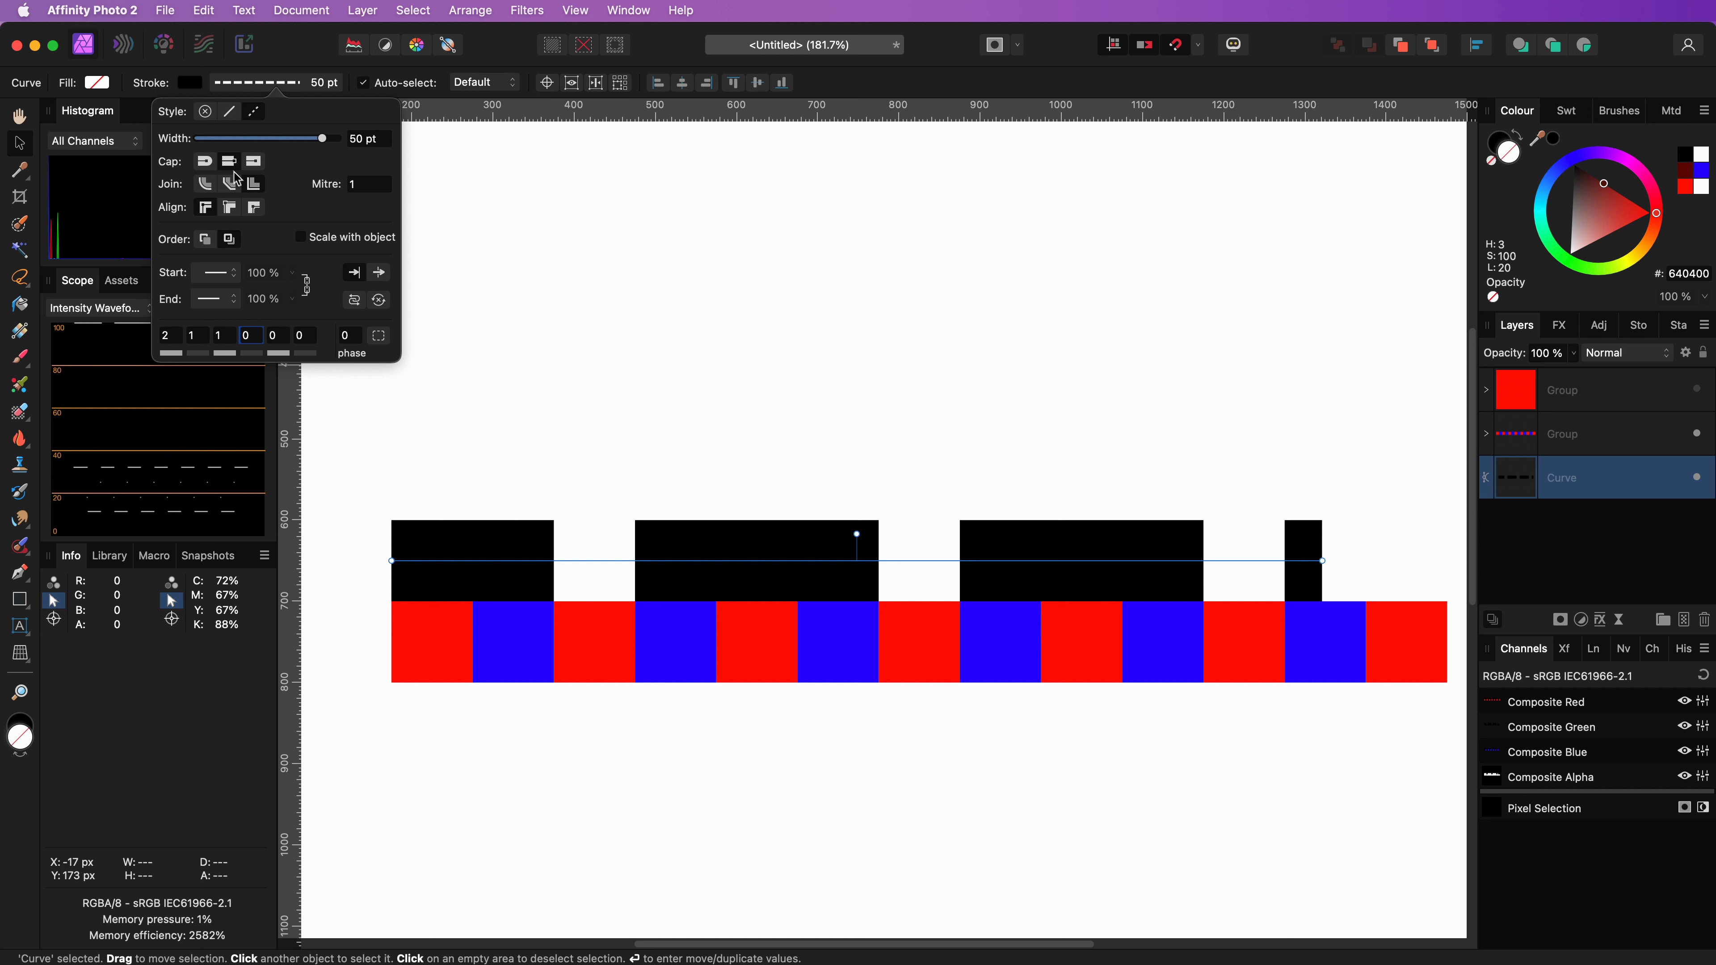
{"action": "mouse_move", "coordinate": [229, 161]}
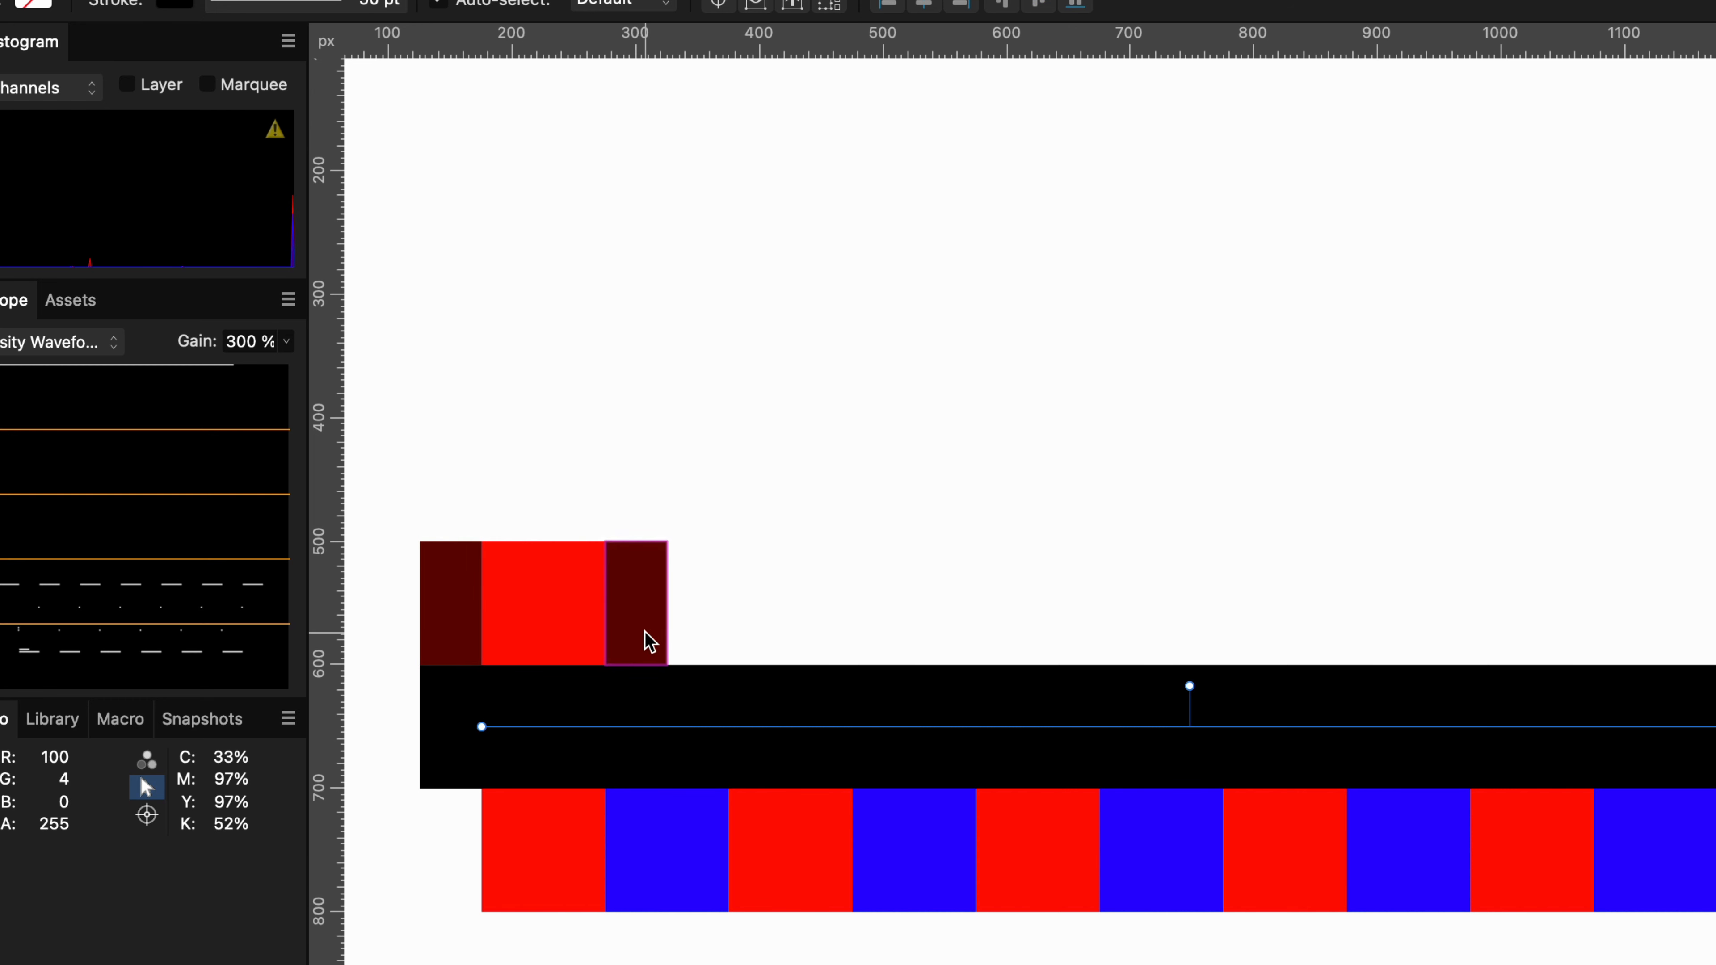
- Bring up the curve's stroke settings again with the dash pattern at 1, 1
{"action": "left_click", "coordinate": [545, 603]}
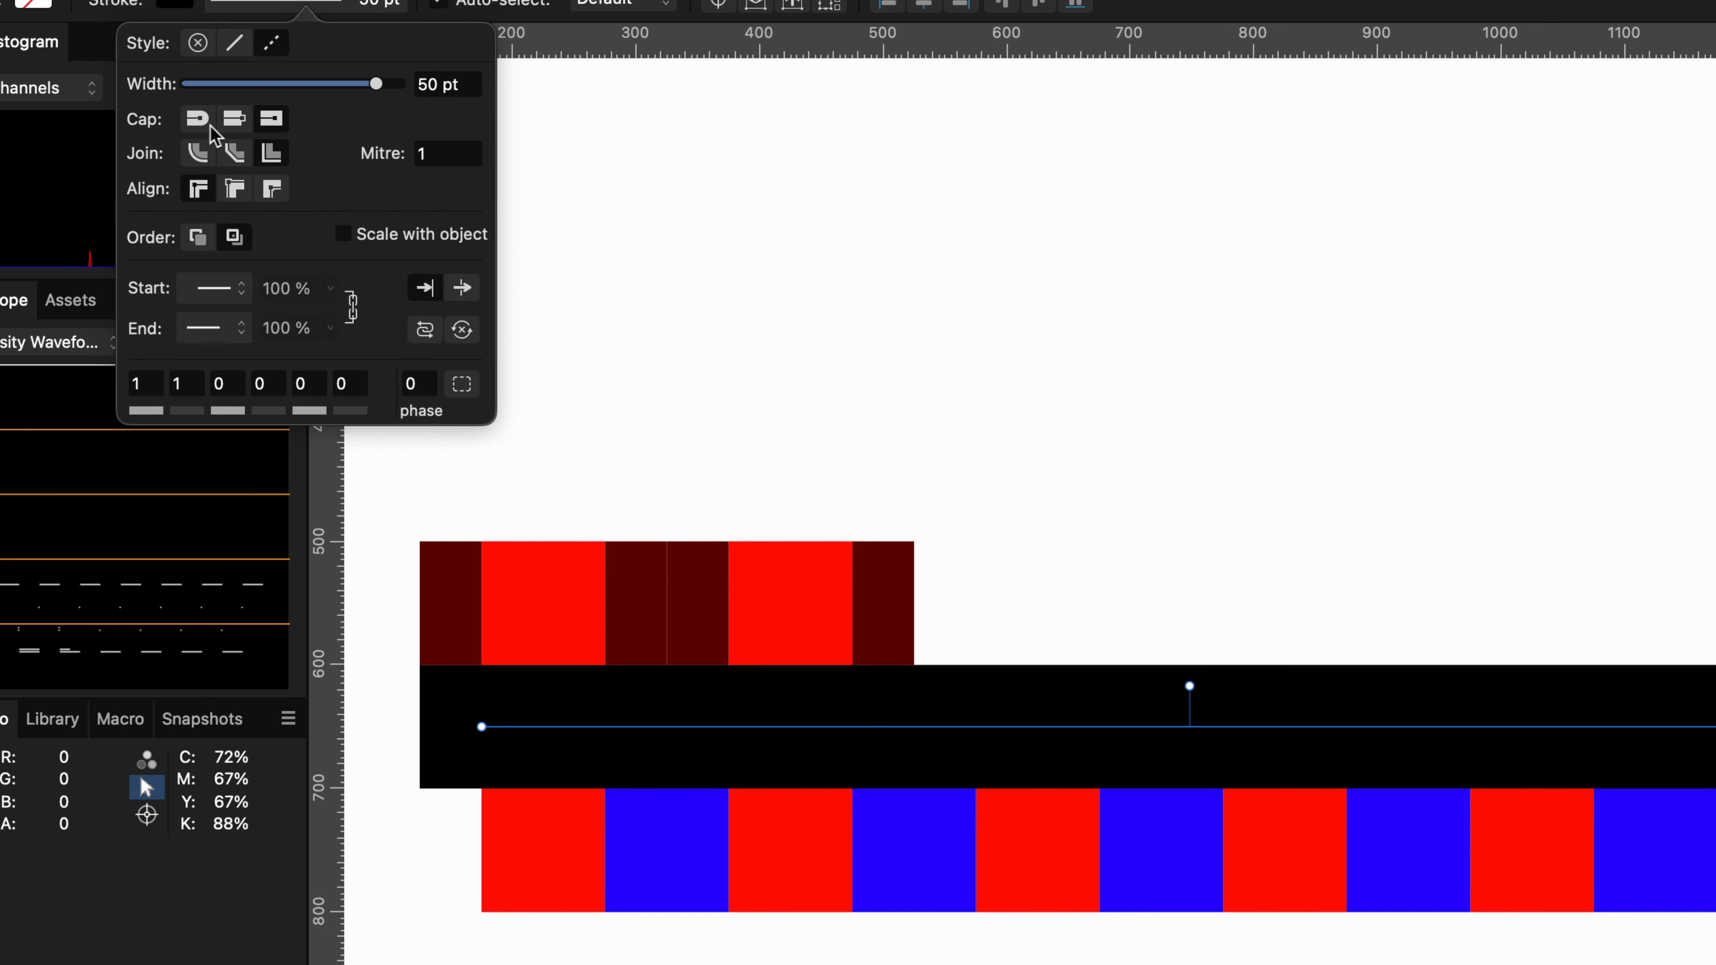
- Choose Round Cap and adjust the gap value from 2 back toward 1
{"action": "left_click", "coordinate": [196, 118]}
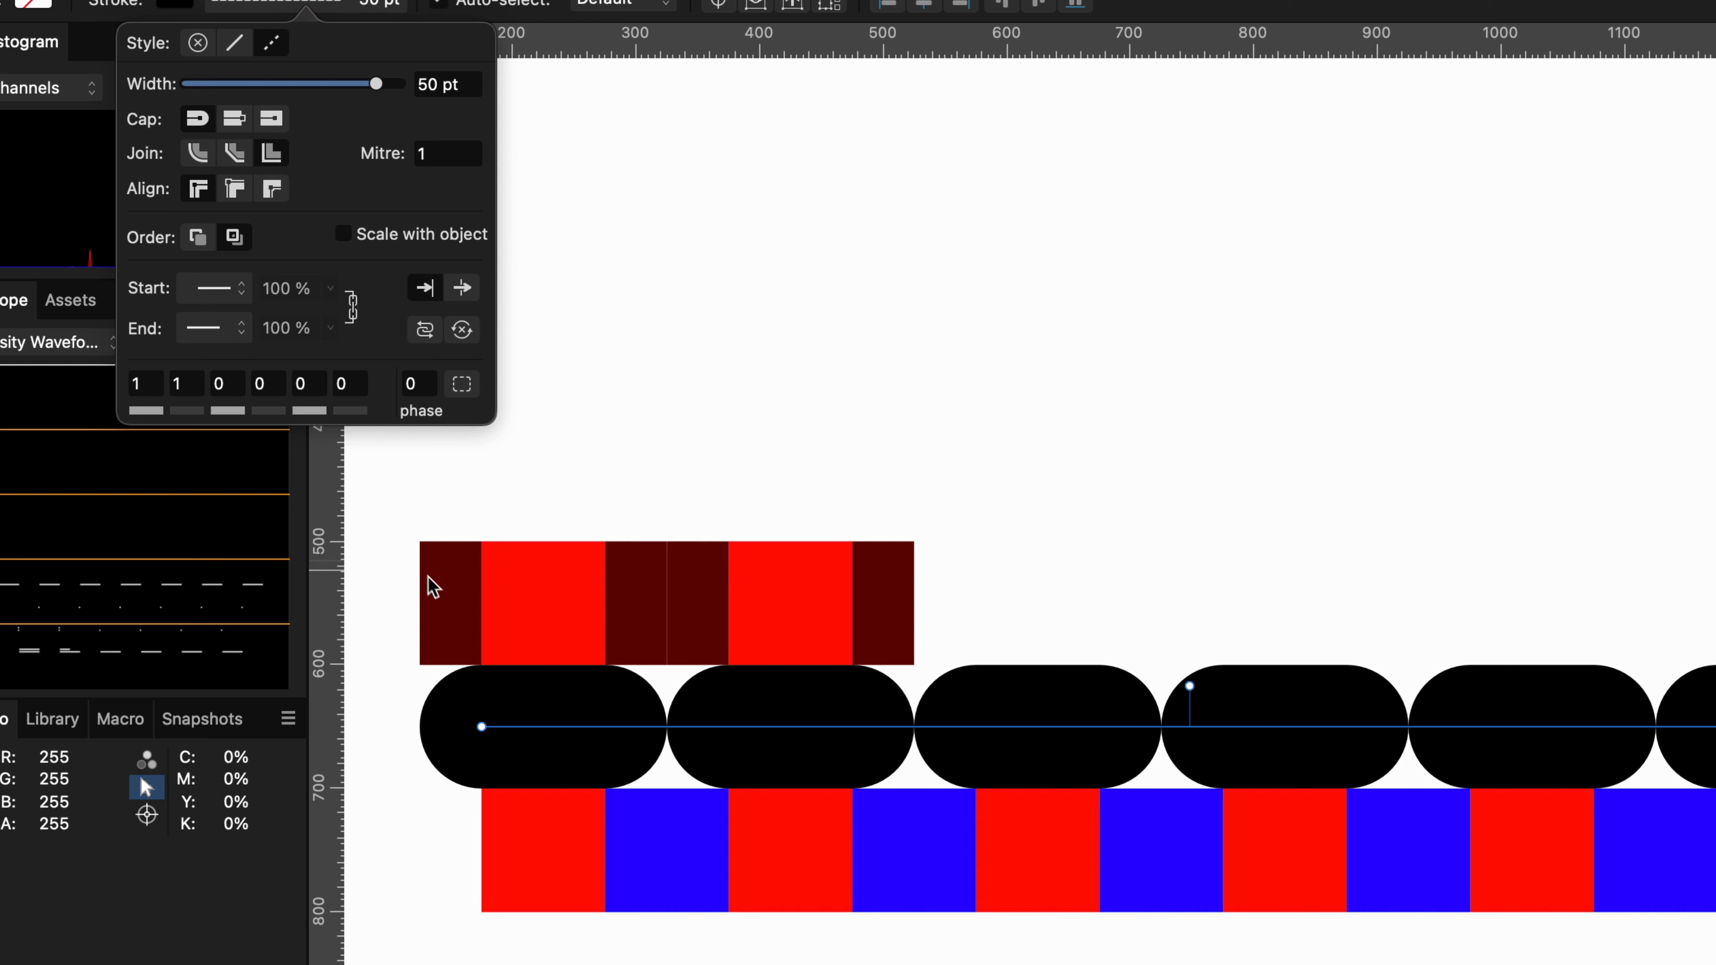
{"action": "left_click", "coordinate": [667, 723]}
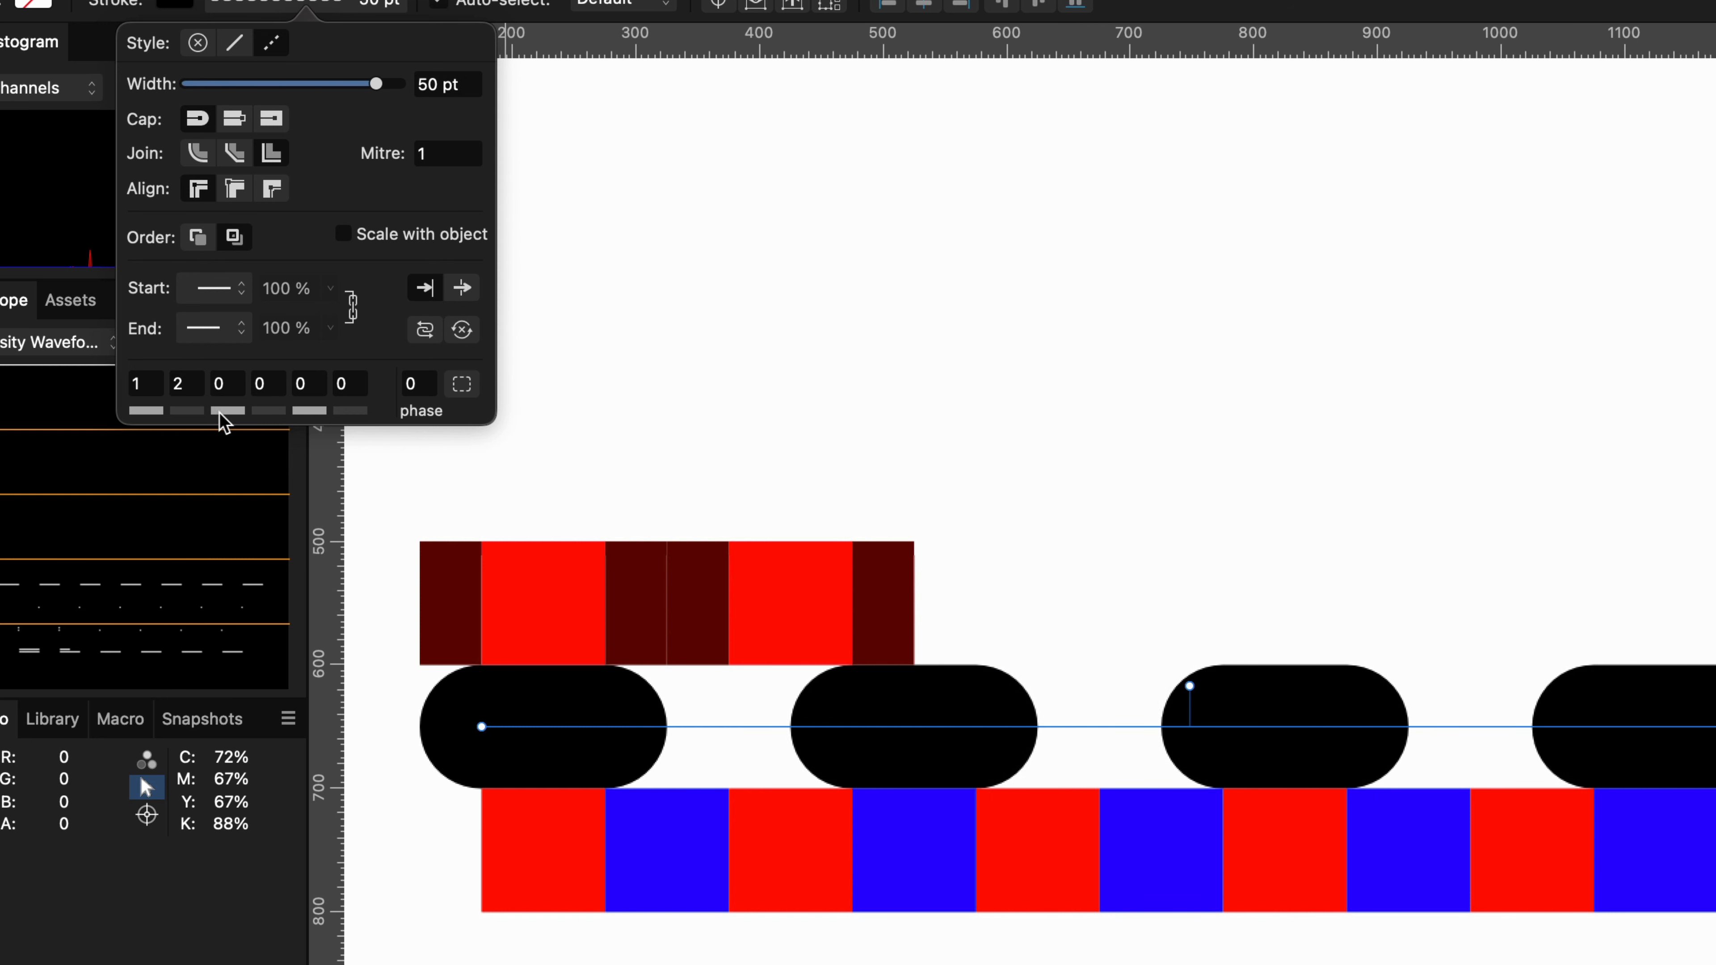
{"action": "left_click", "coordinate": [701, 730]}
{"action": "type", "text": "1"}
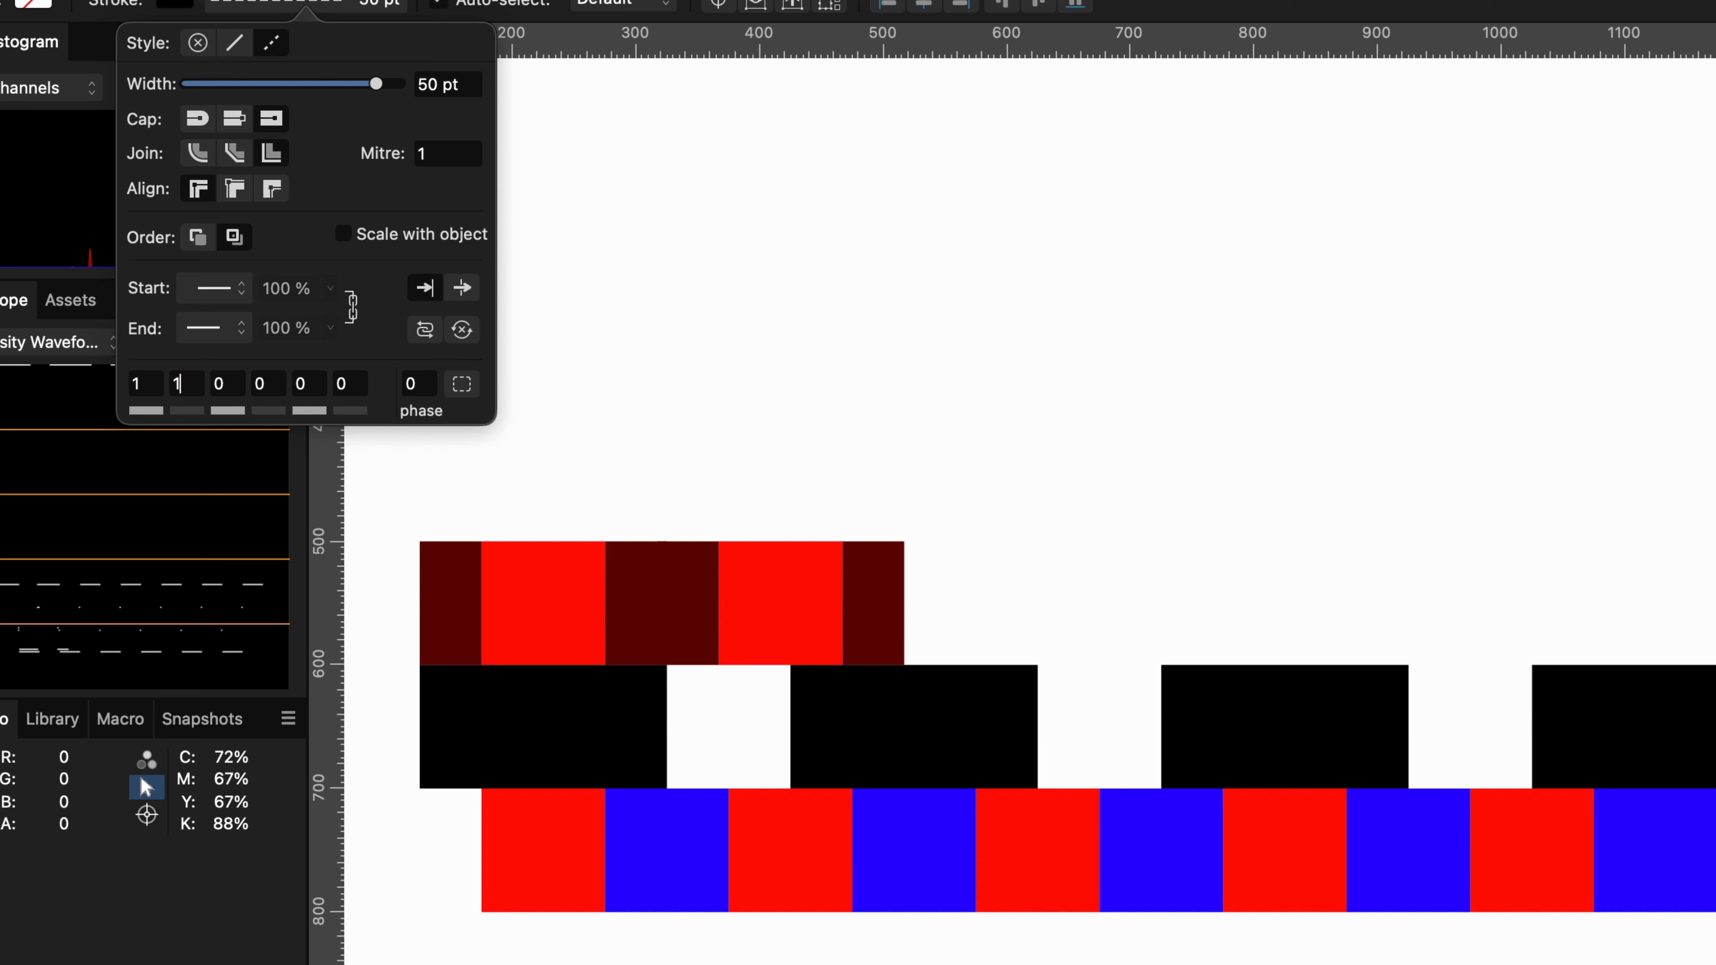
- Set the dash pattern to 0, 1 so the curve renders as a solid bar
{"action": "left_click", "coordinate": [136, 383]}
{"action": "type", "text": "0"}
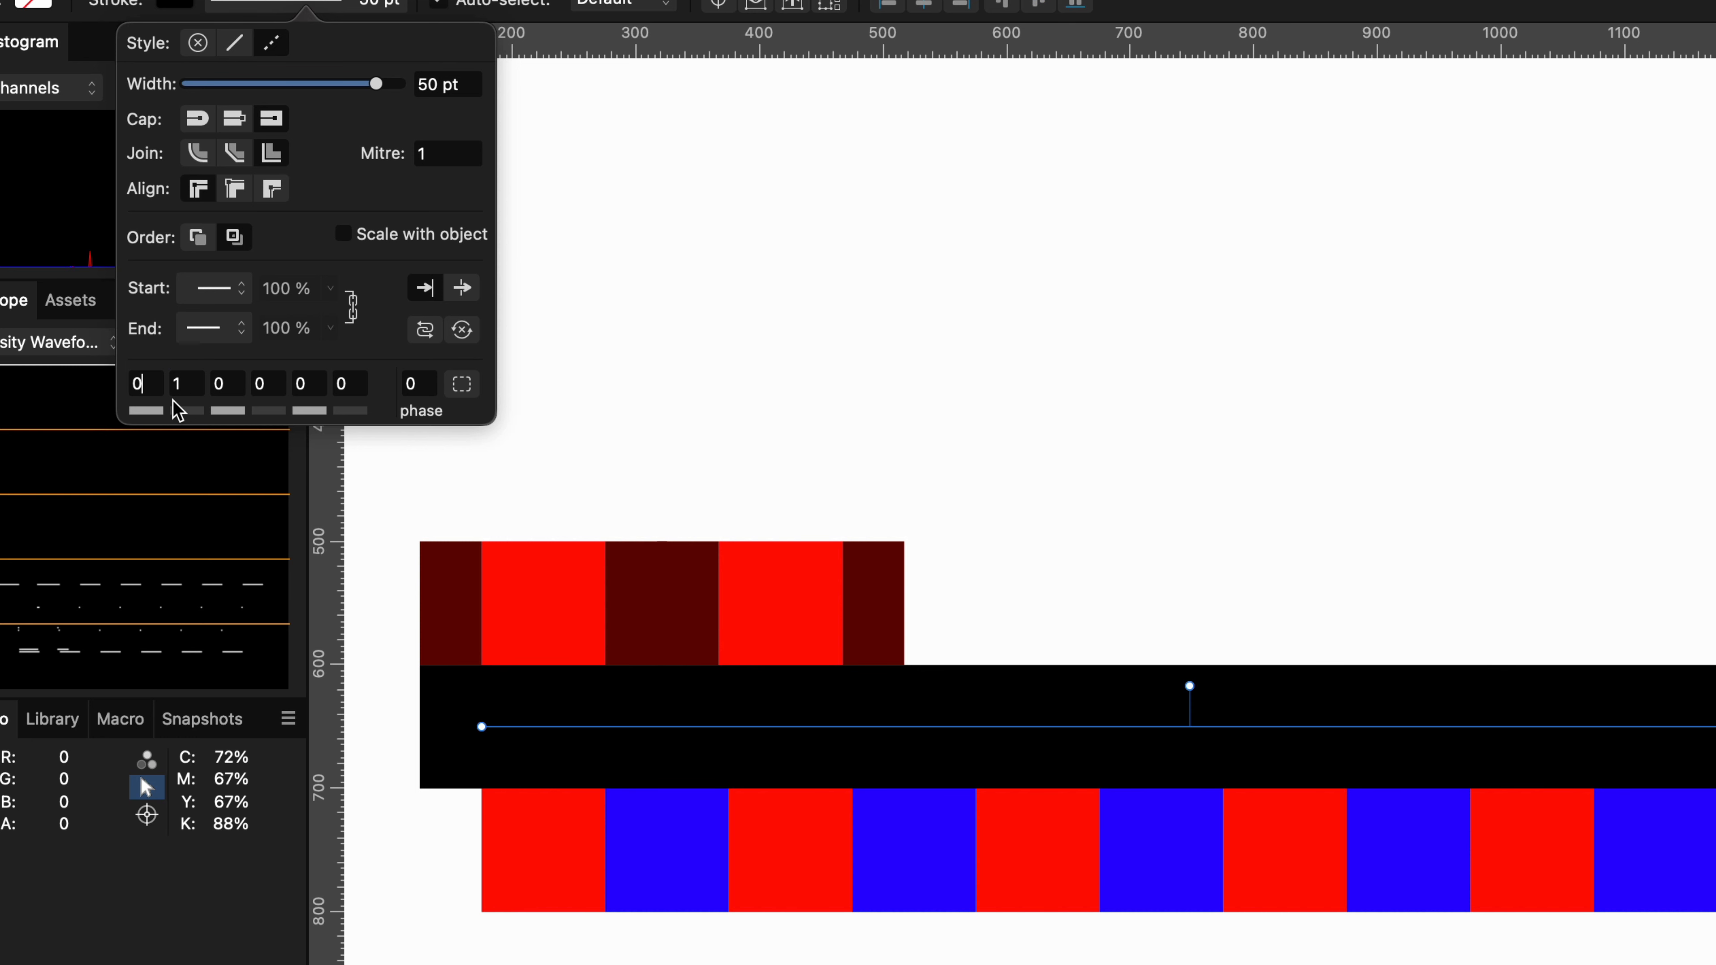
{"action": "left_click", "coordinate": [186, 384]}
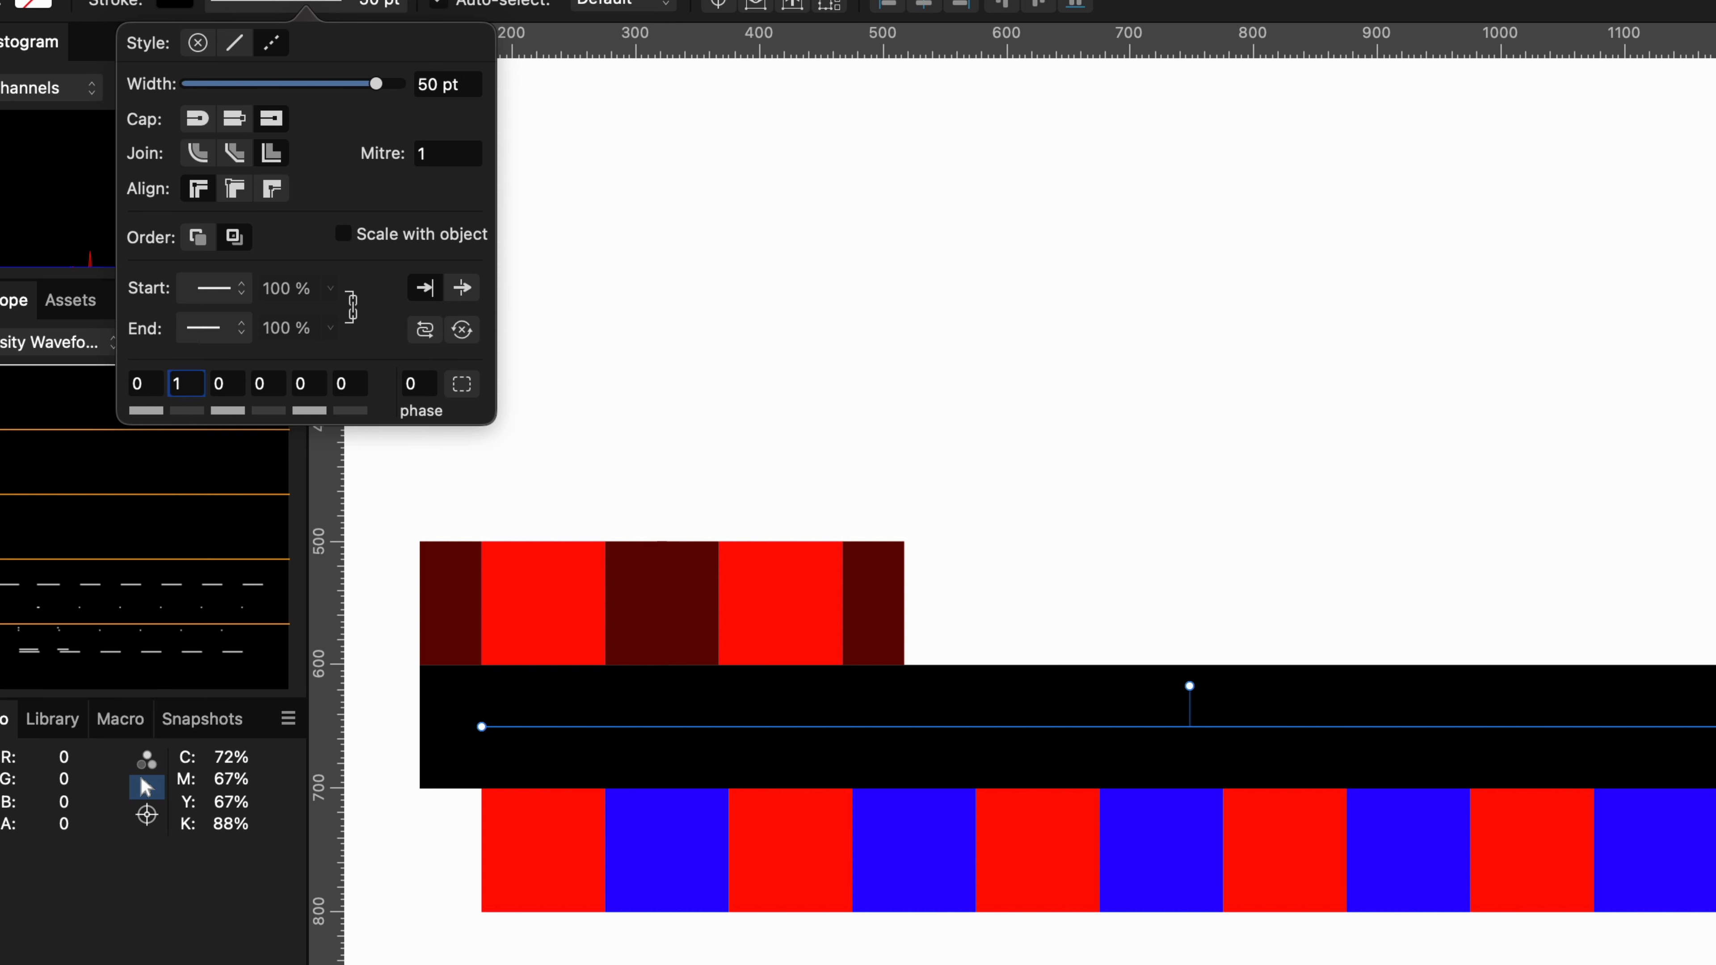
{"action": "mouse_move", "coordinate": [179, 405]}
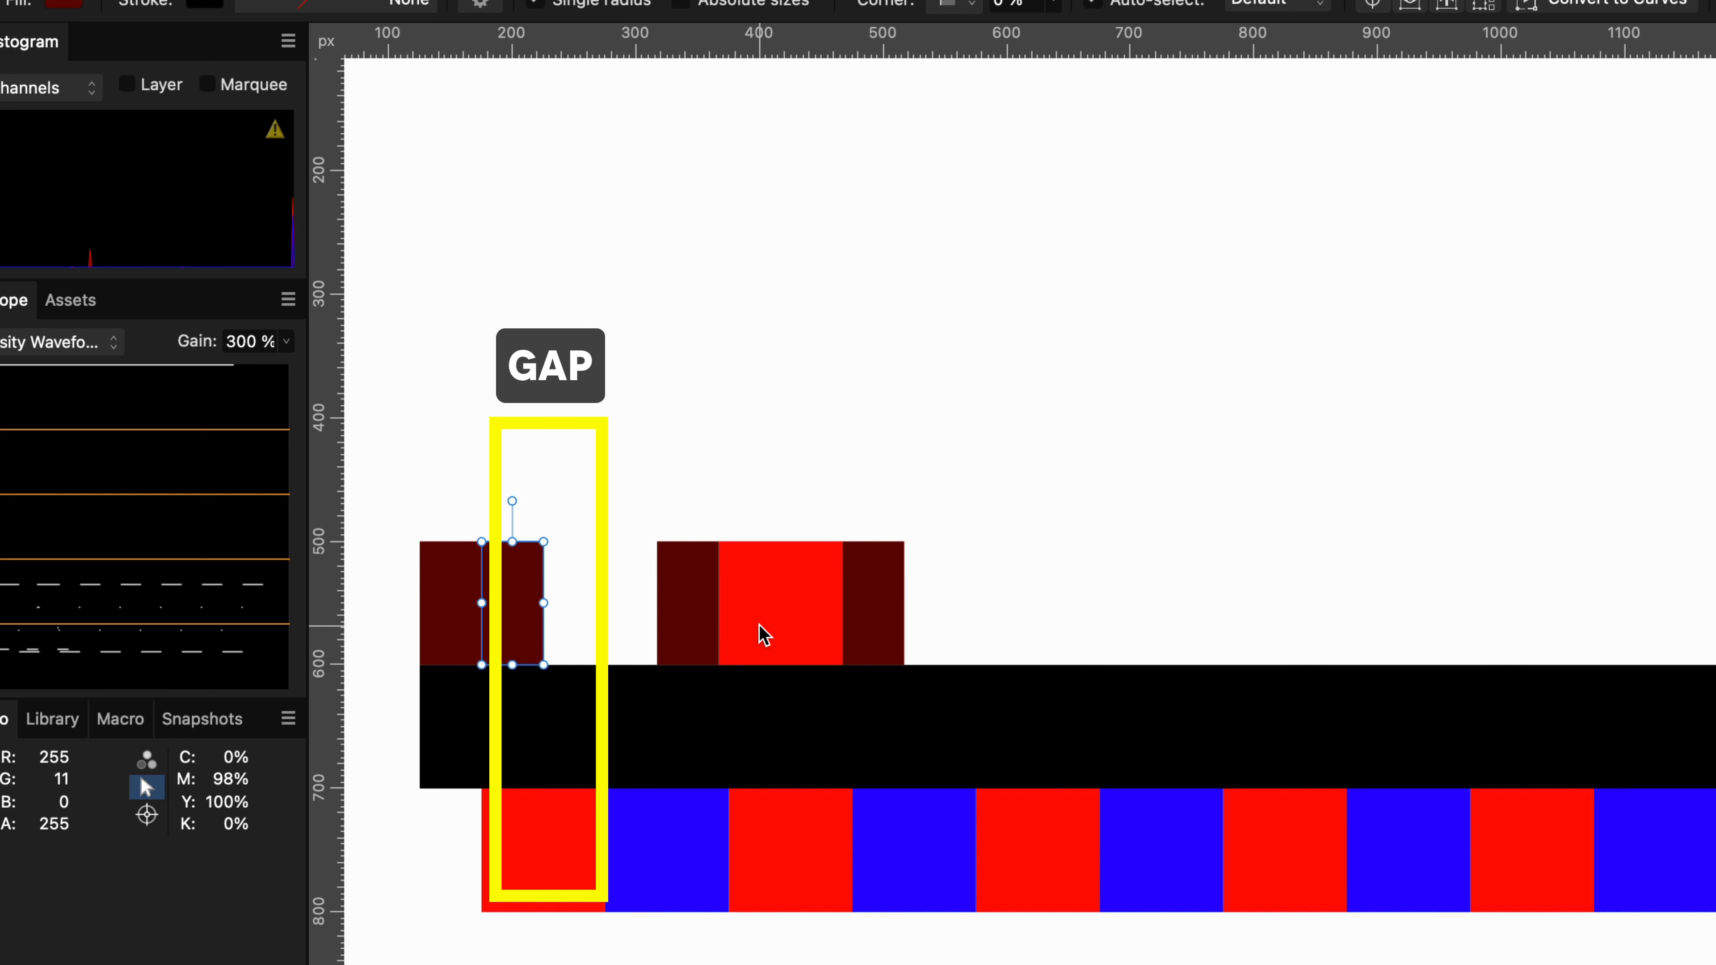
{"action": "mouse_move", "coordinate": [777, 635]}
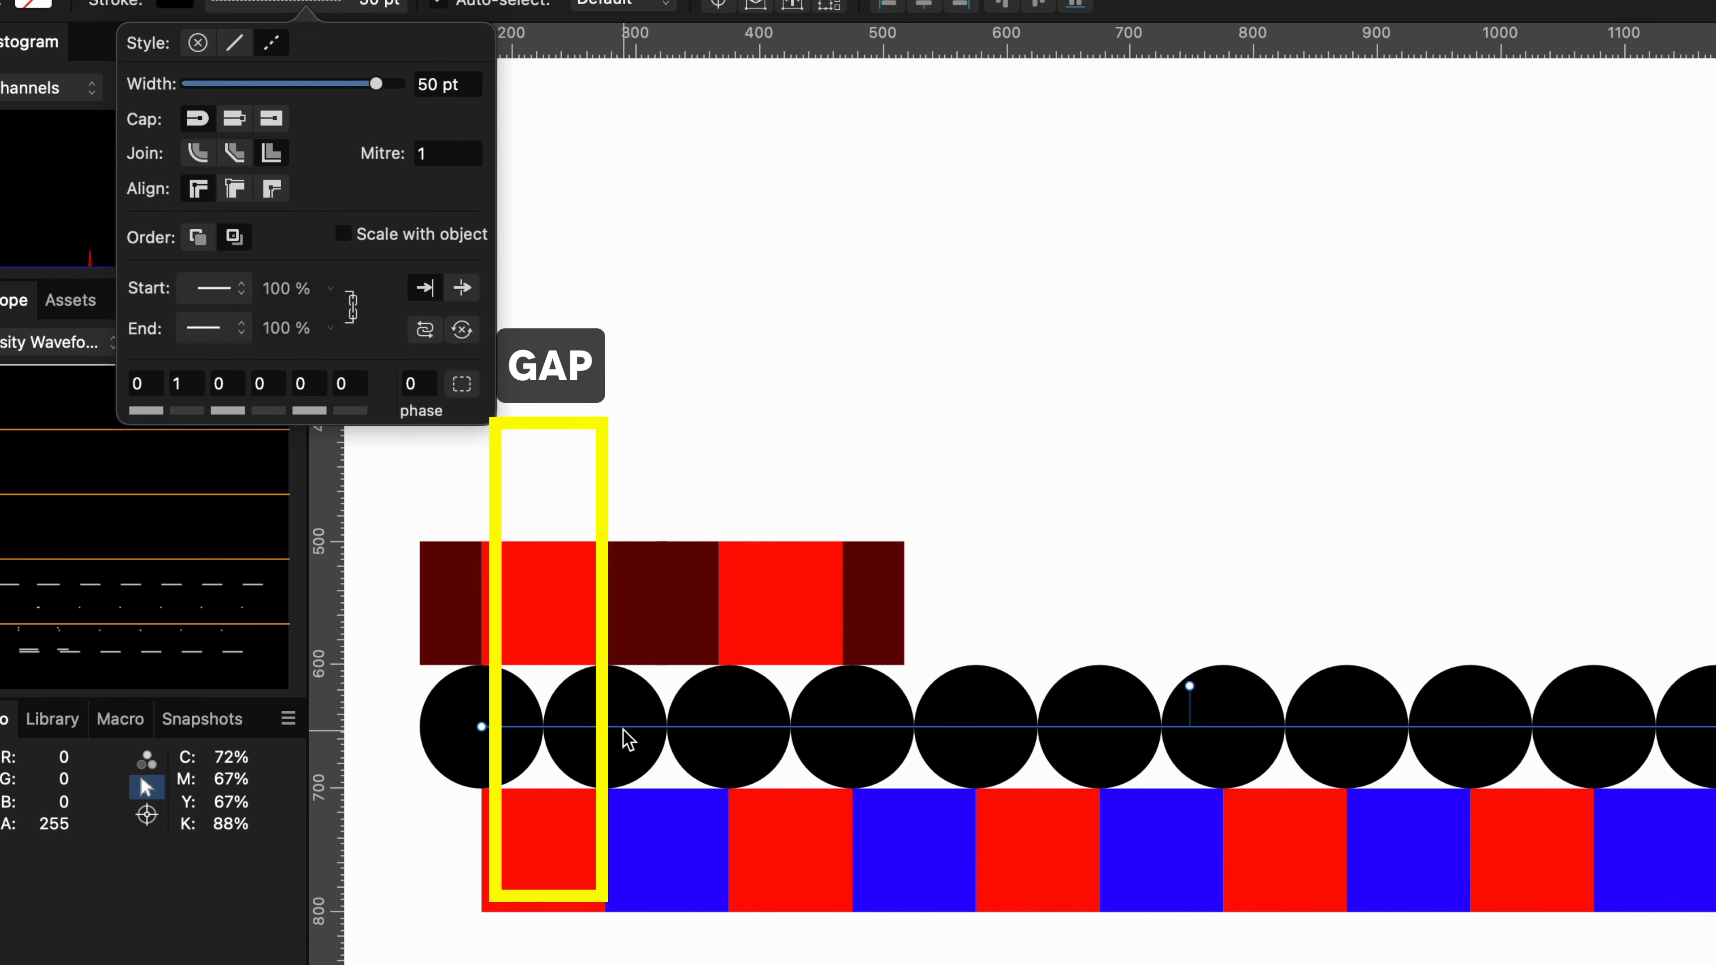
{"action": "mouse_move", "coordinate": [686, 753]}
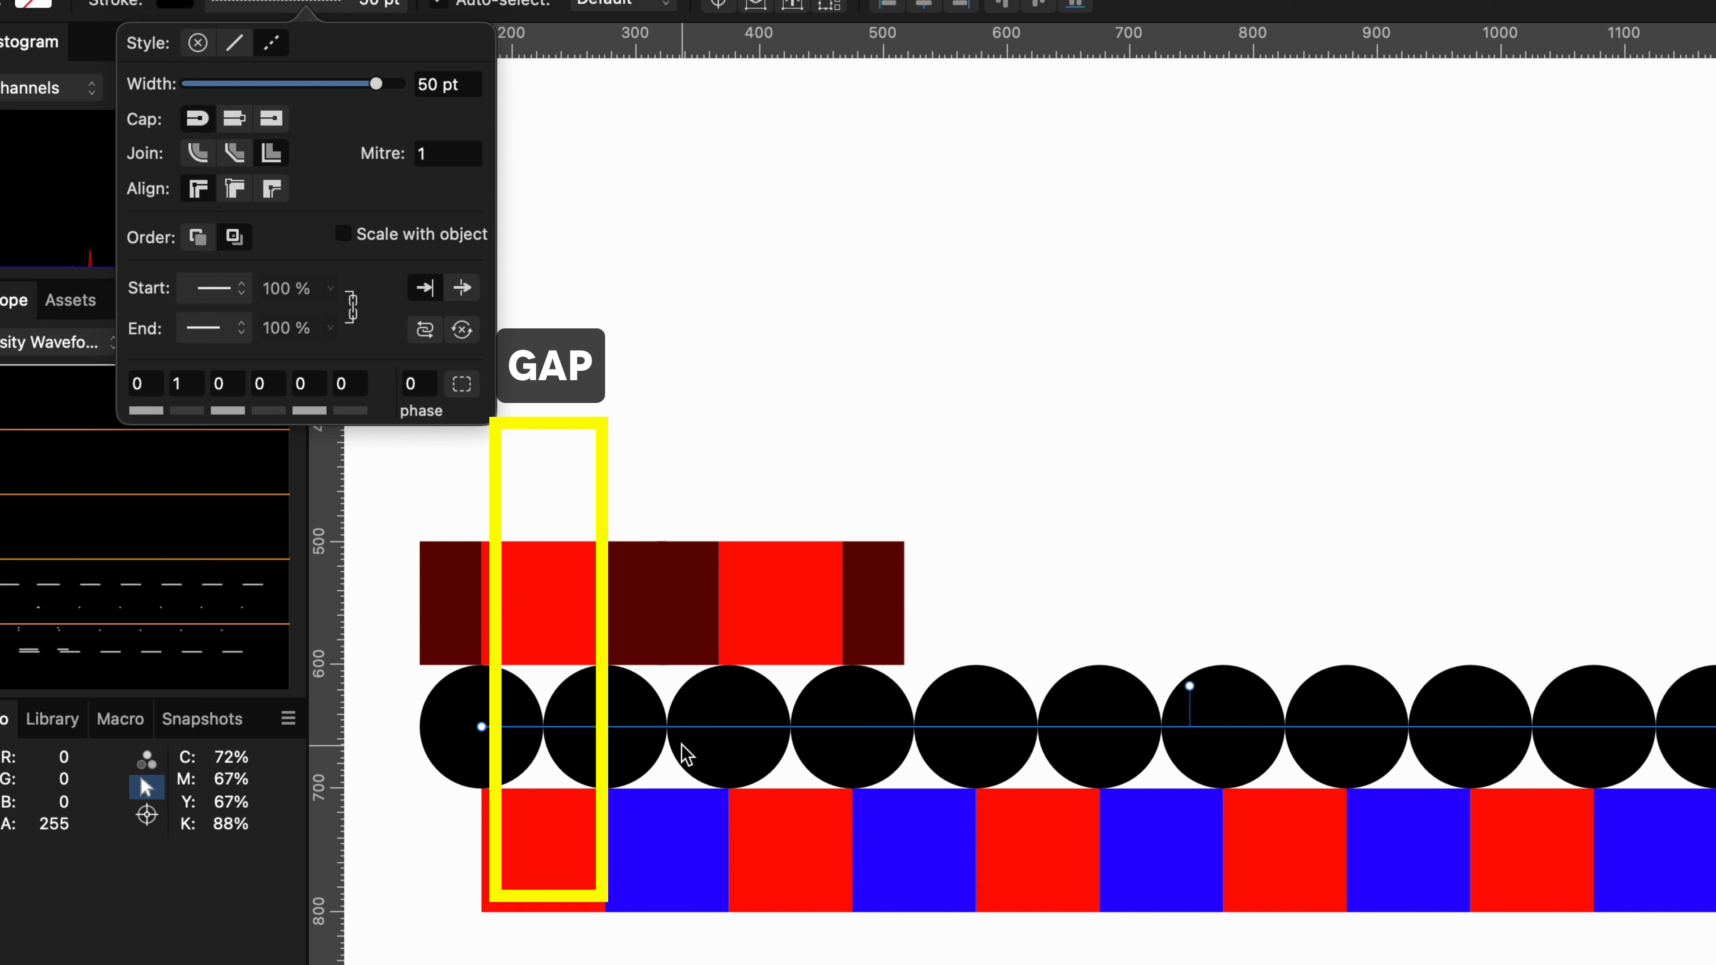
- View the 0, 1 round-cap curve as a row of touching black circles
{"action": "left_click", "coordinate": [55, 825]}
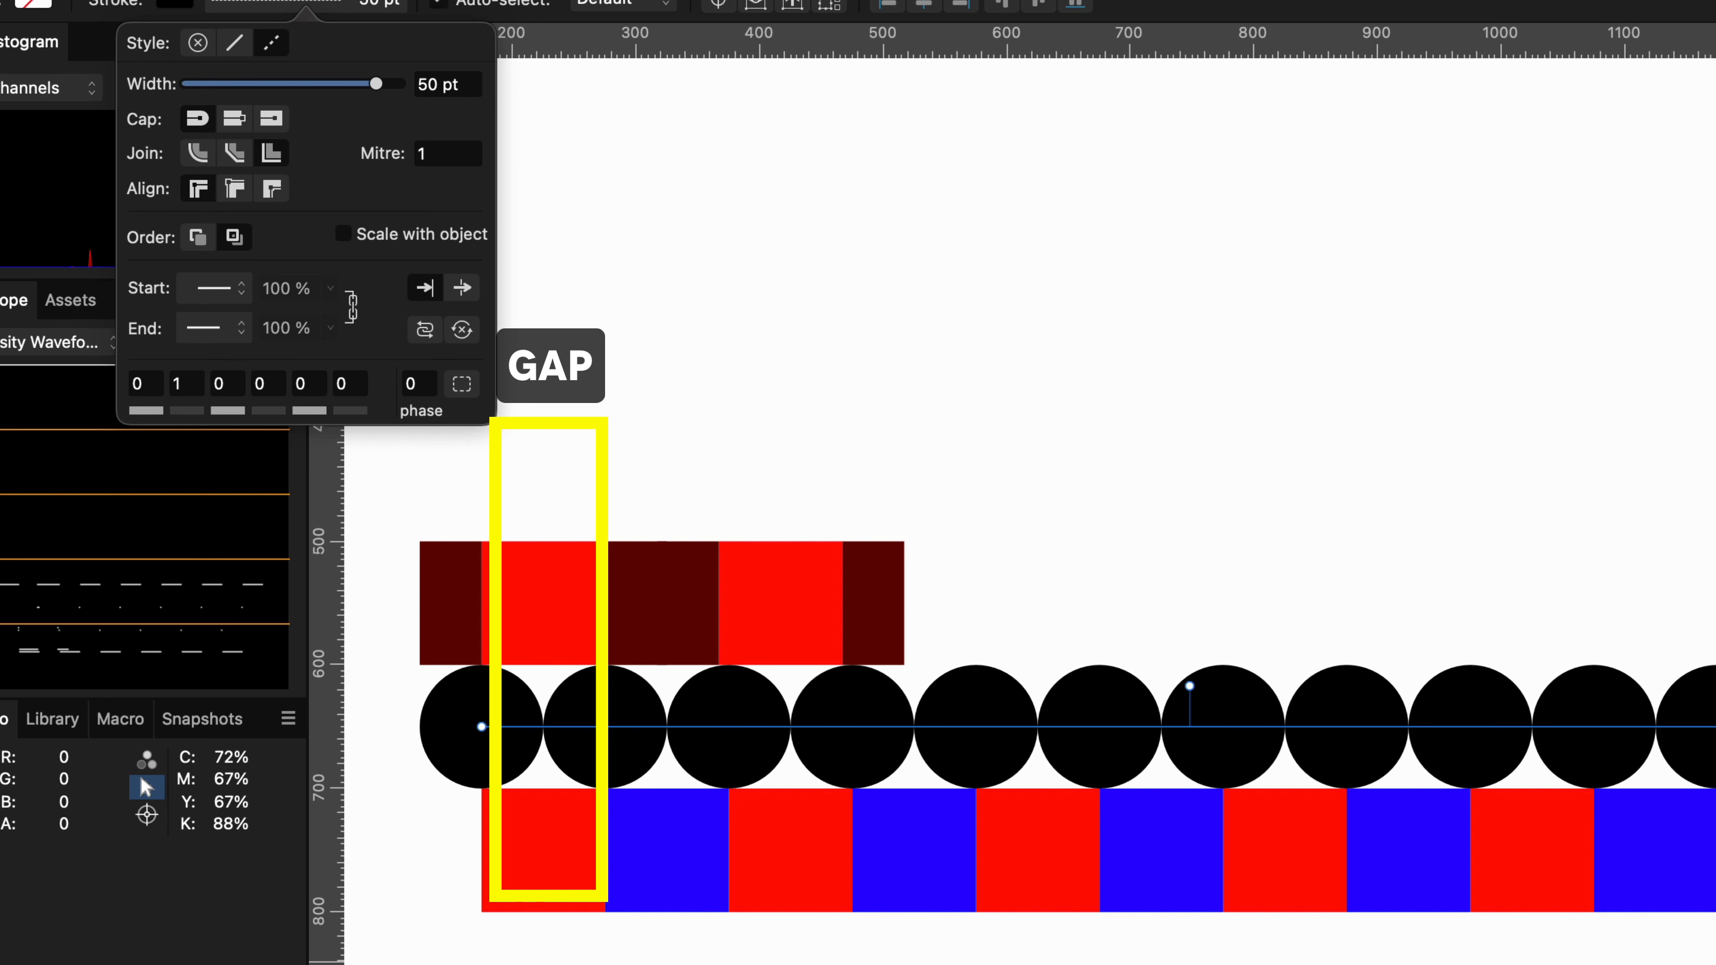